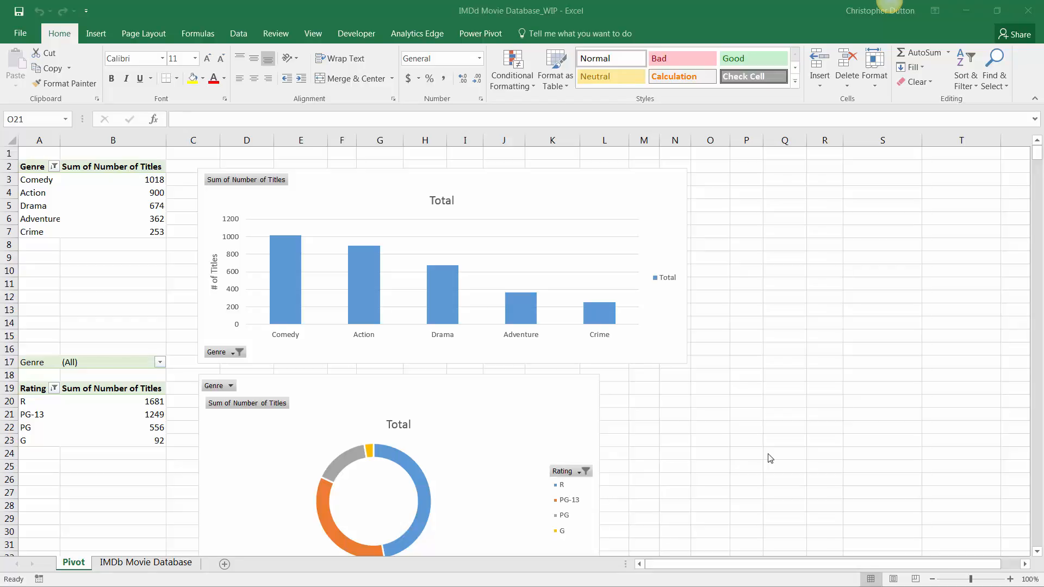
pyautogui.moveTo(751, 445)
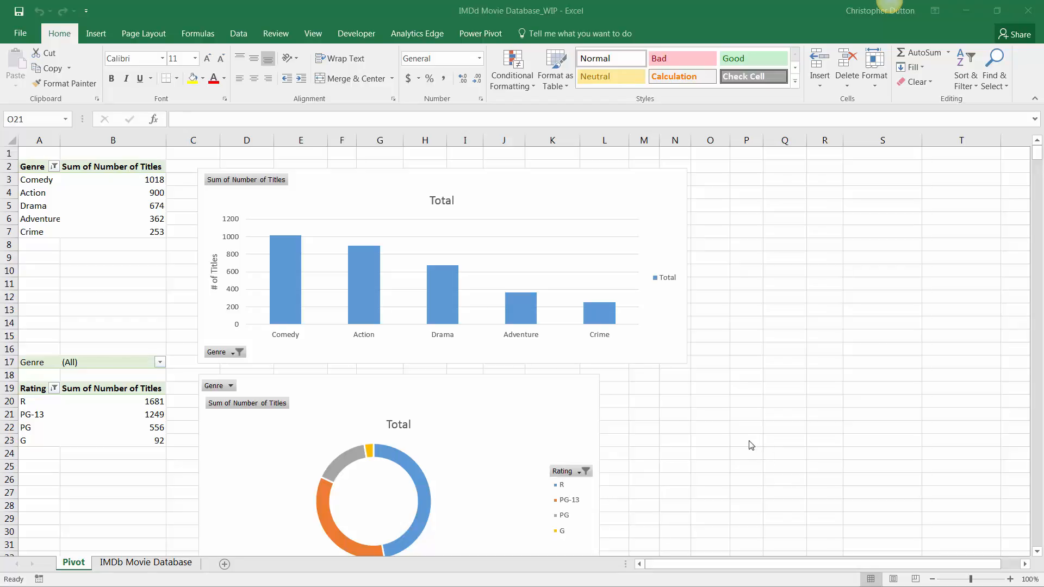
pyautogui.moveTo(750, 442)
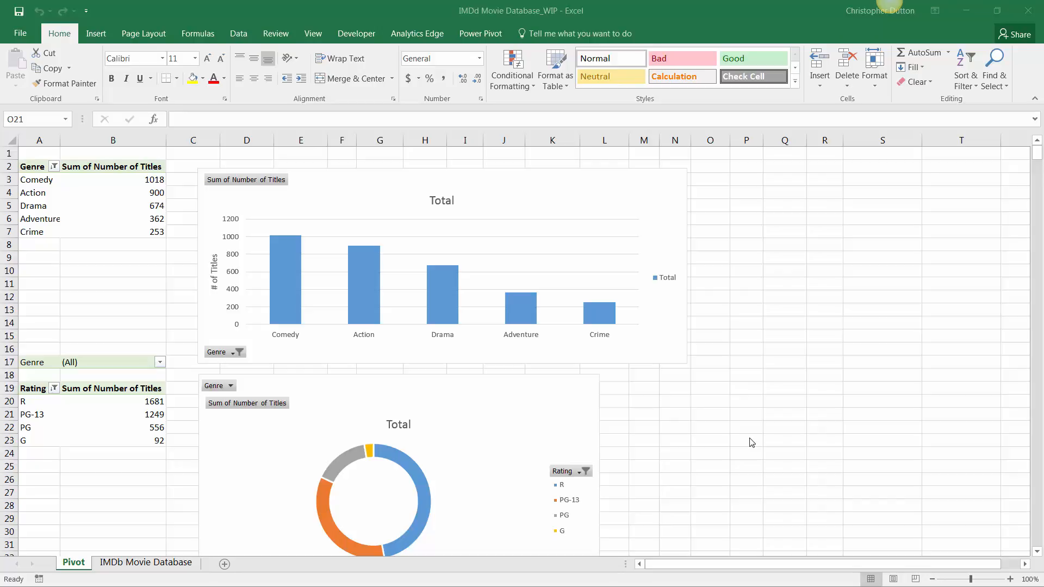
pyautogui.moveTo(743, 434)
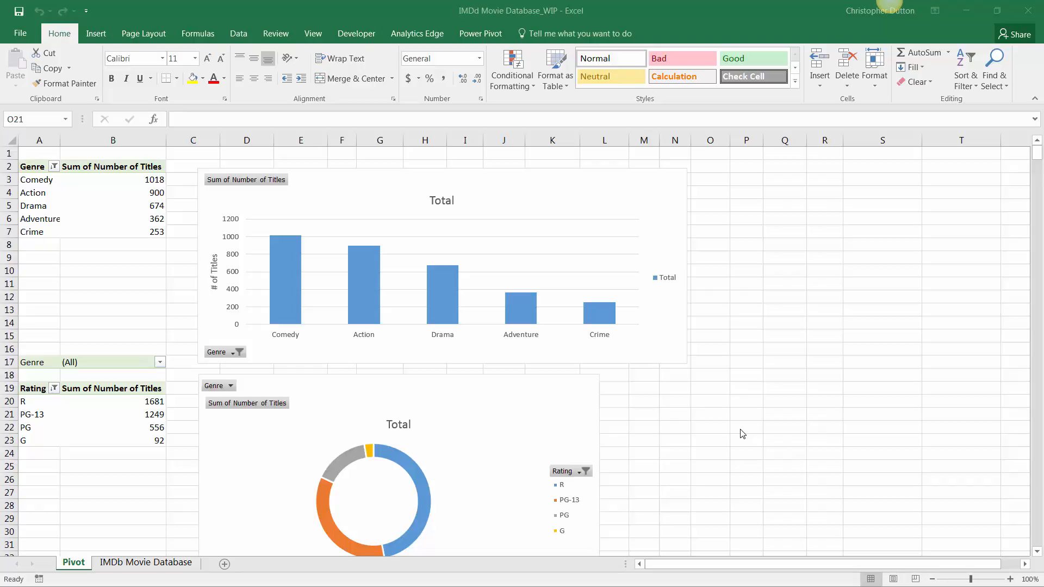
pyautogui.moveTo(733, 434)
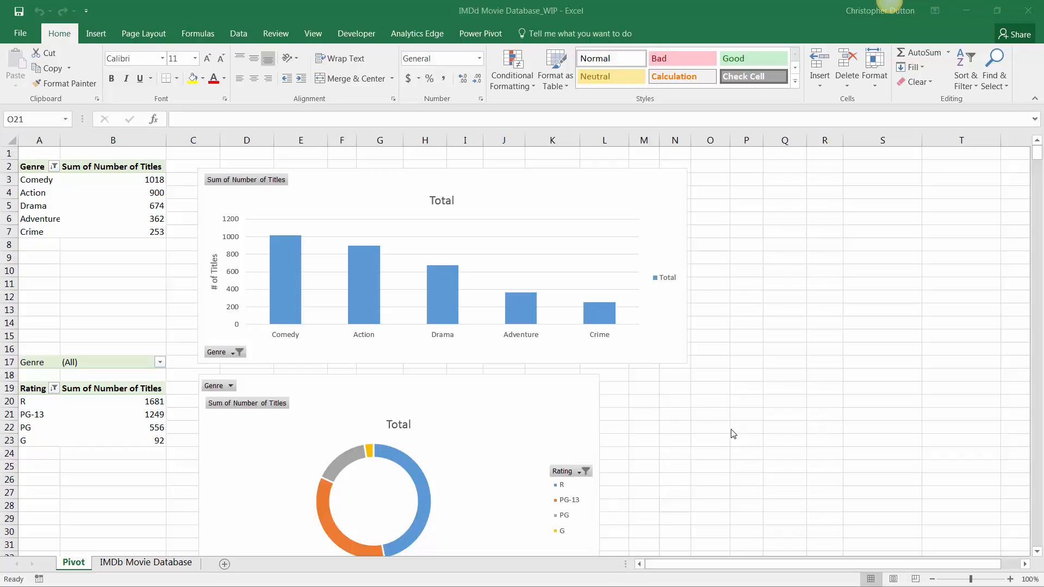
pyautogui.moveTo(638, 261)
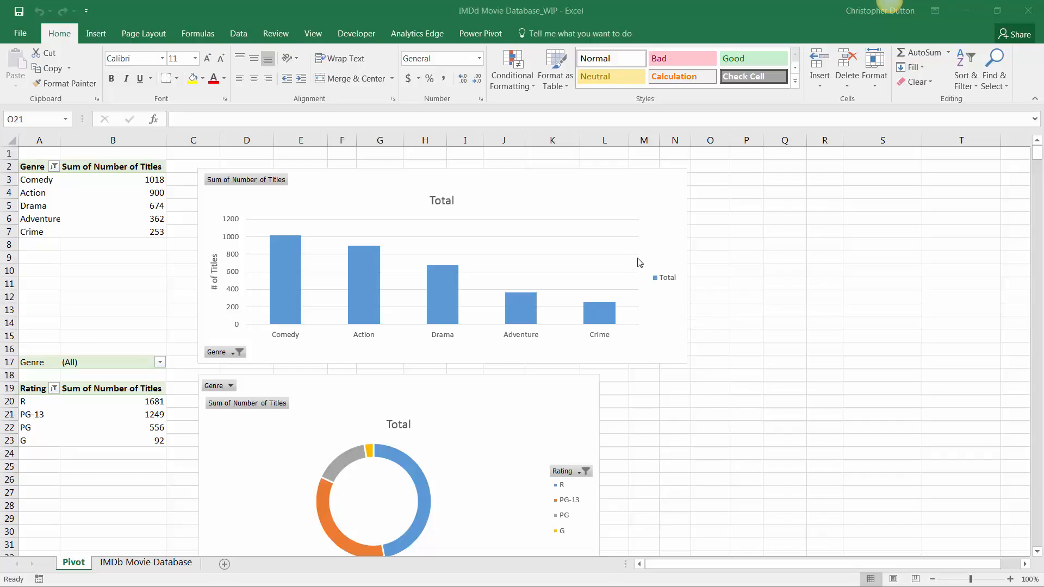
pyautogui.moveTo(638, 180)
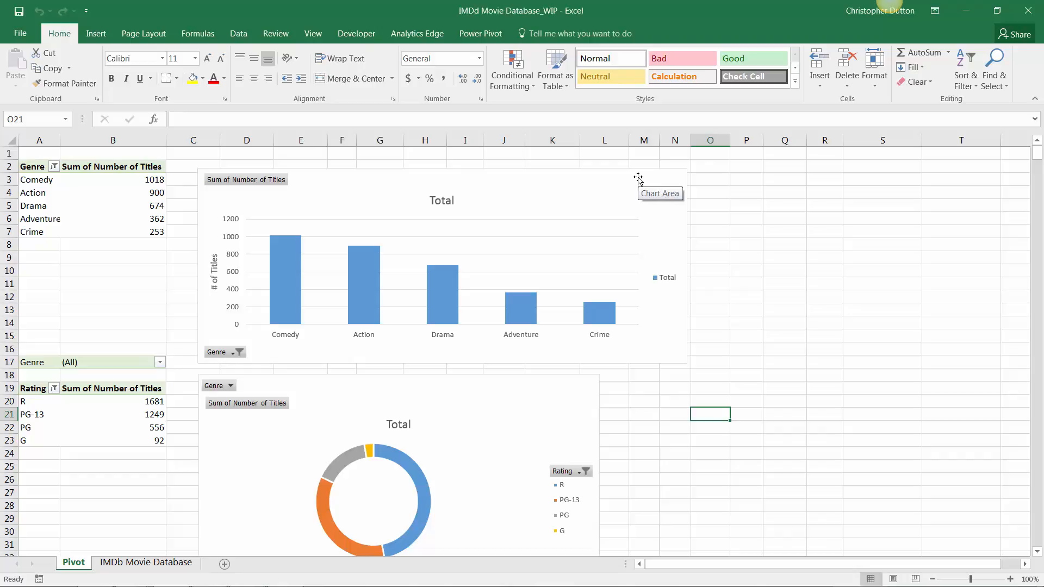
# Insert a Rating slicer from the genre bar chart's PivotChart Analyze tools.
pyautogui.click(441, 266)
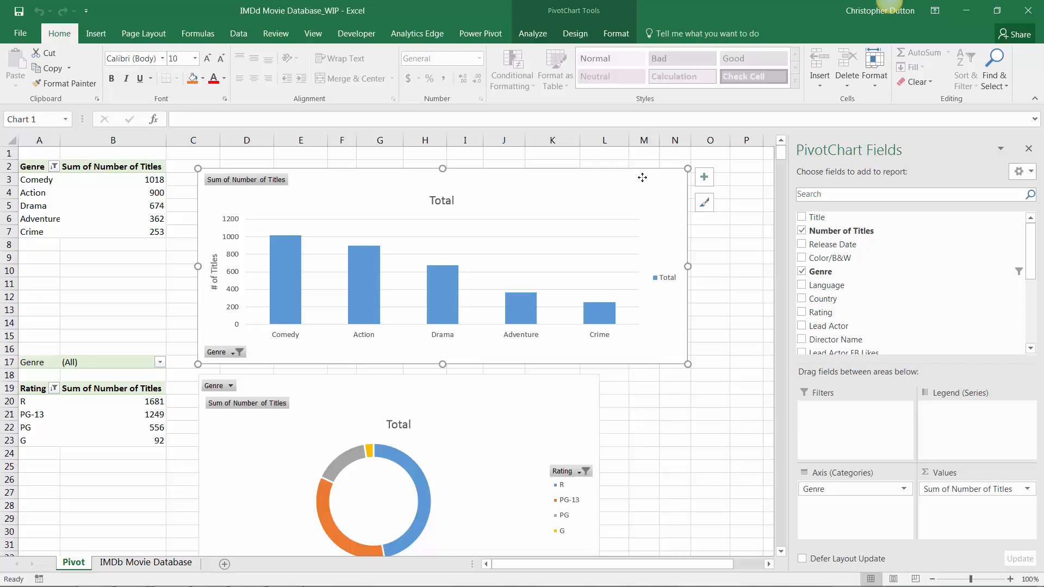
pyautogui.moveTo(635, 241)
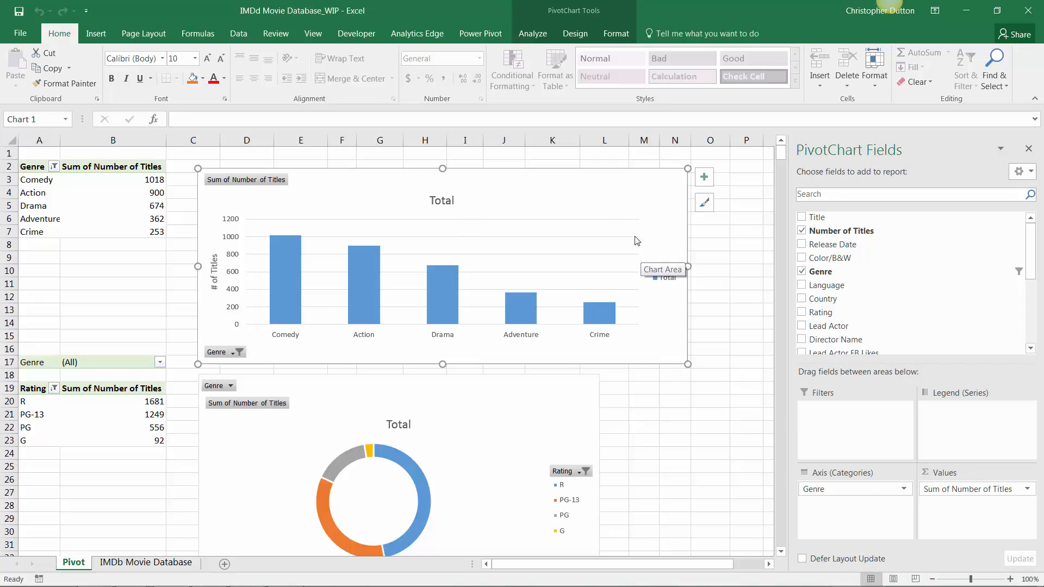
pyautogui.click(532, 33)
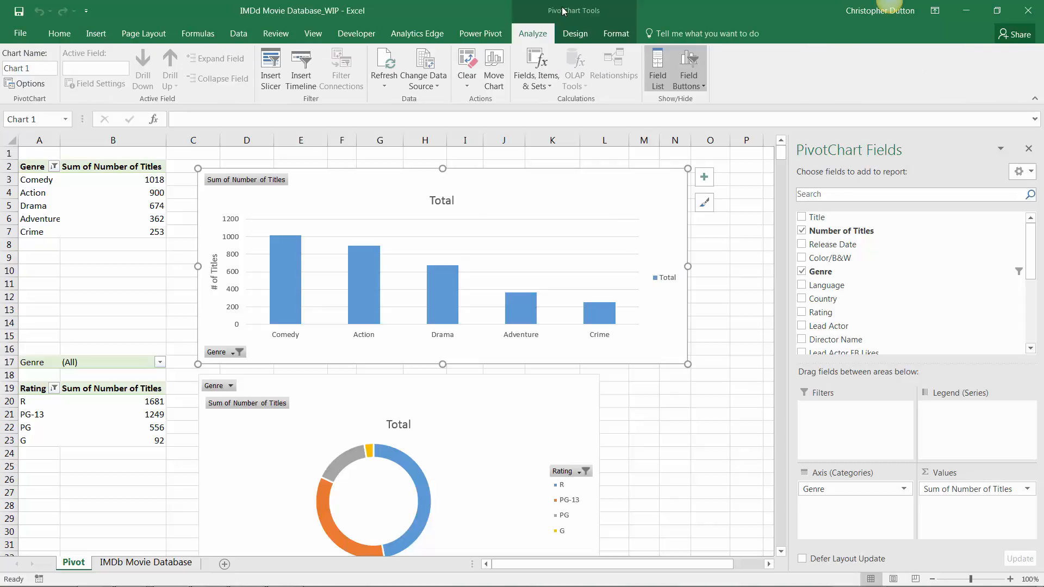
pyautogui.click(270, 64)
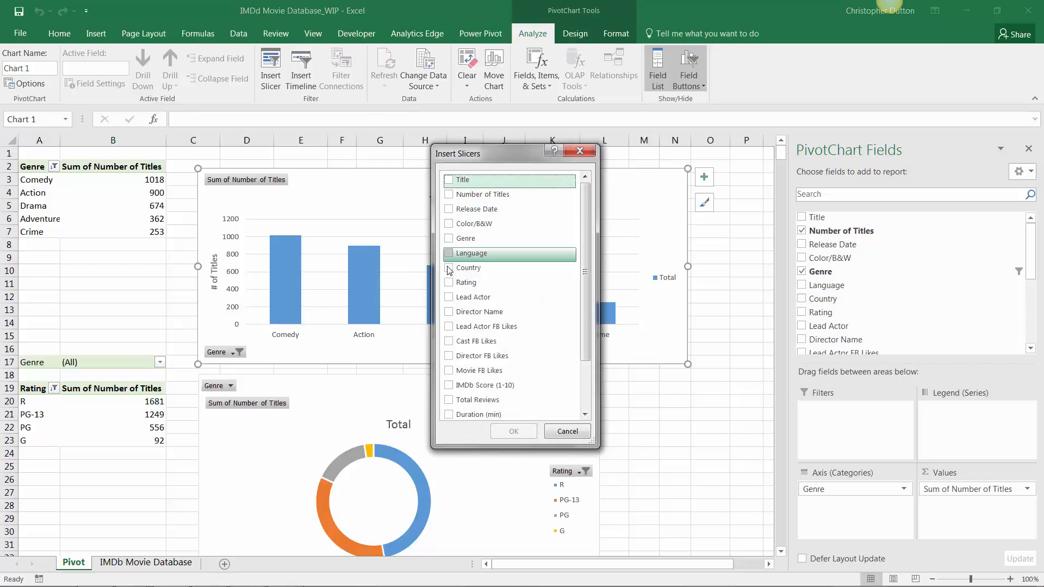
pyautogui.click(449, 282)
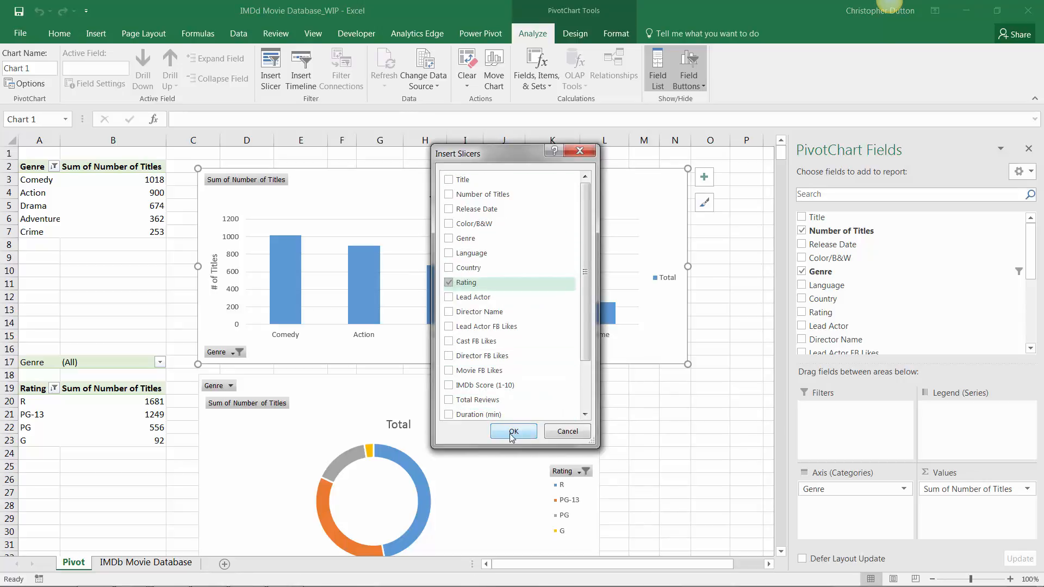
pyautogui.click(513, 431)
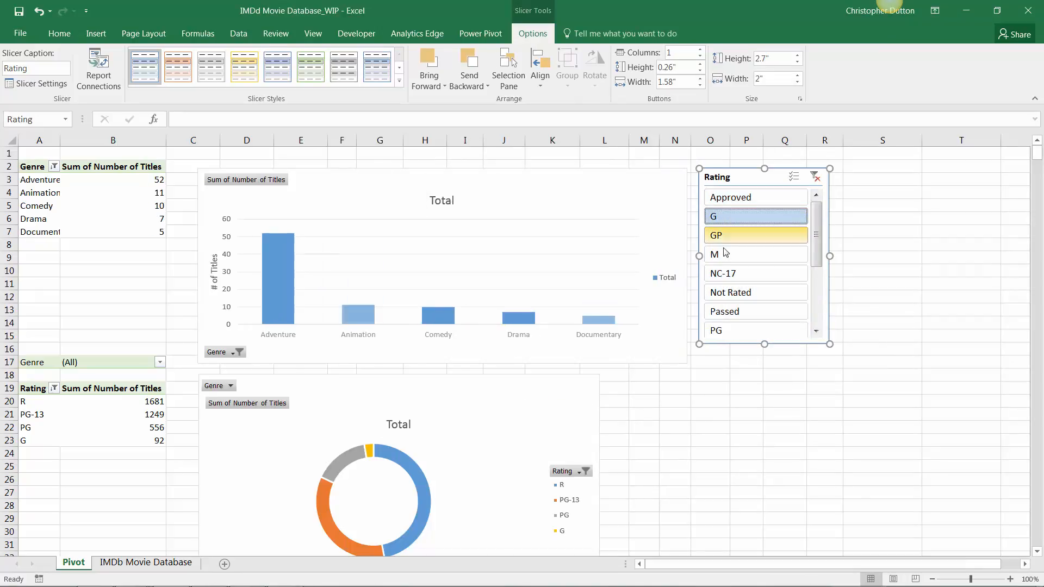
# Filter the Rating slicer to both G and PG titles.
pyautogui.click(756, 330)
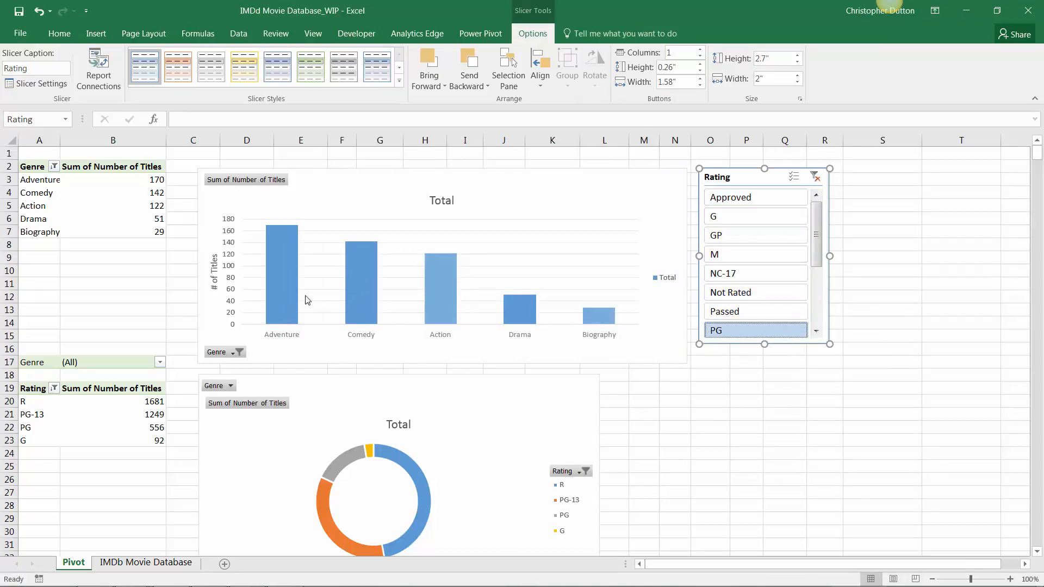
pyautogui.click(756, 216)
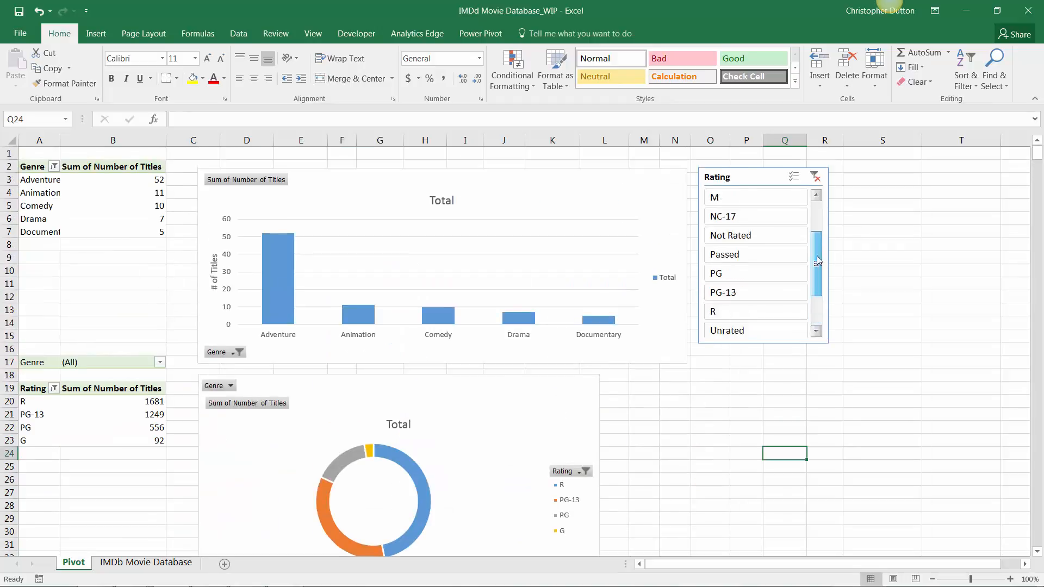
pyautogui.scroll(3)
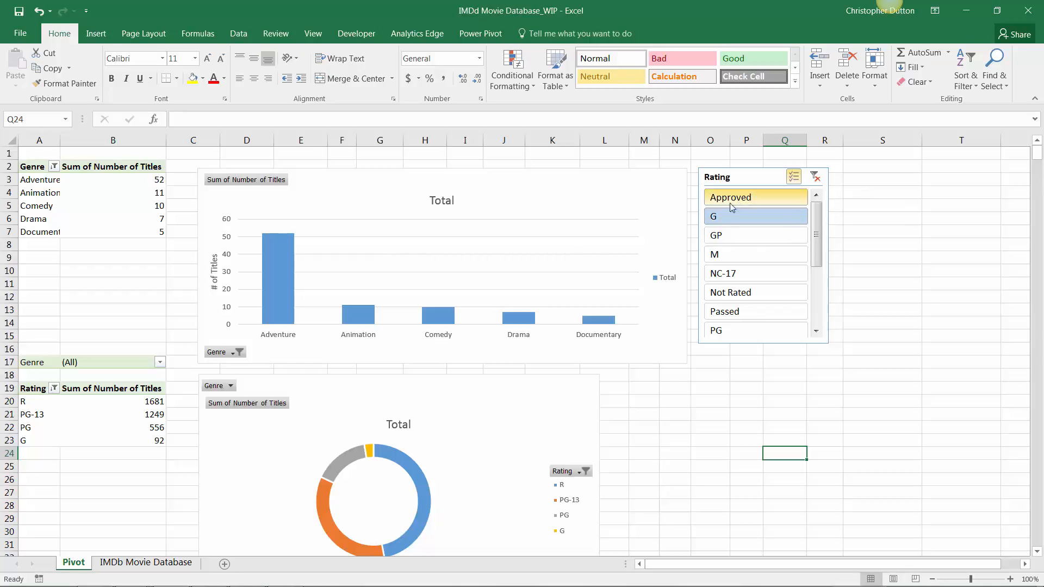
pyautogui.click(755, 330)
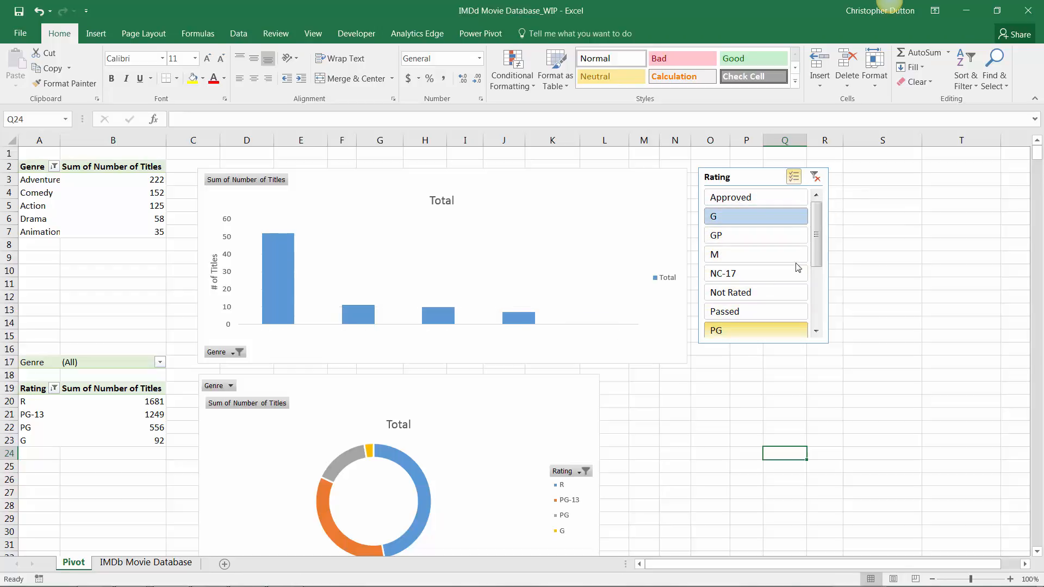
pyautogui.click(755, 235)
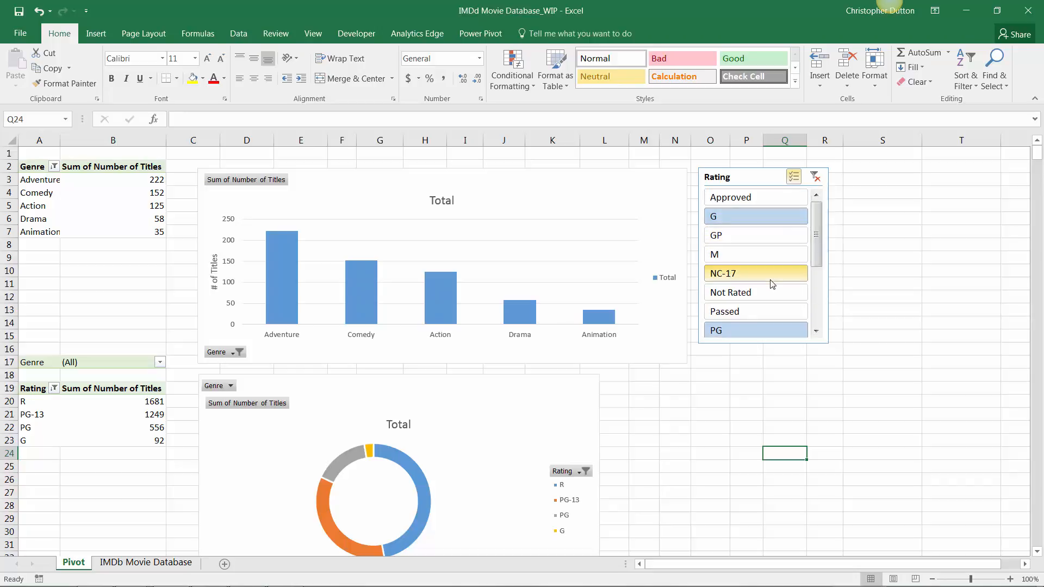
pyautogui.moveTo(763, 185)
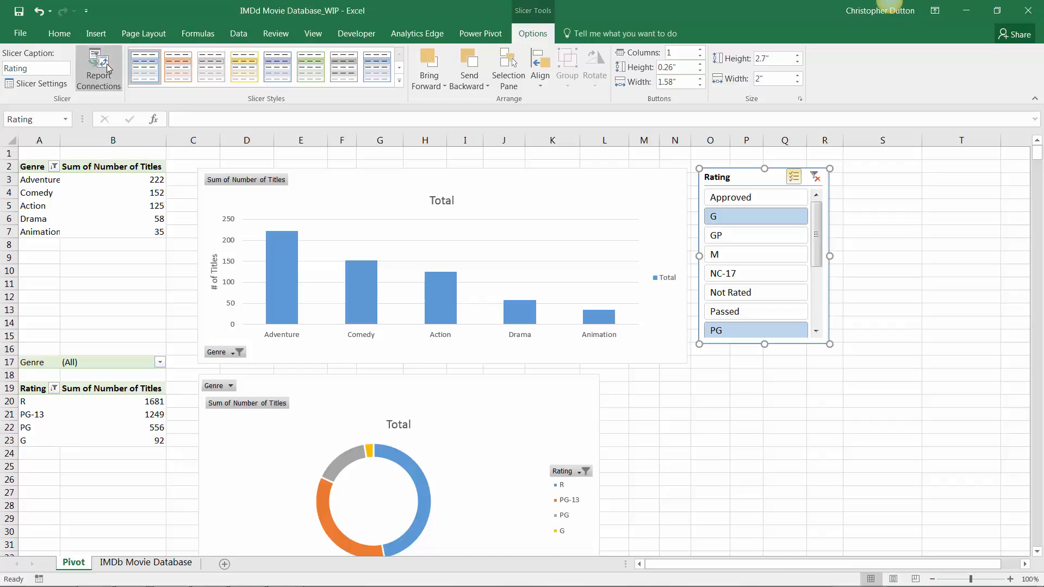
# View the Rating slicer's Report Connections, showing only Titles by Genre connected.
pyautogui.click(98, 66)
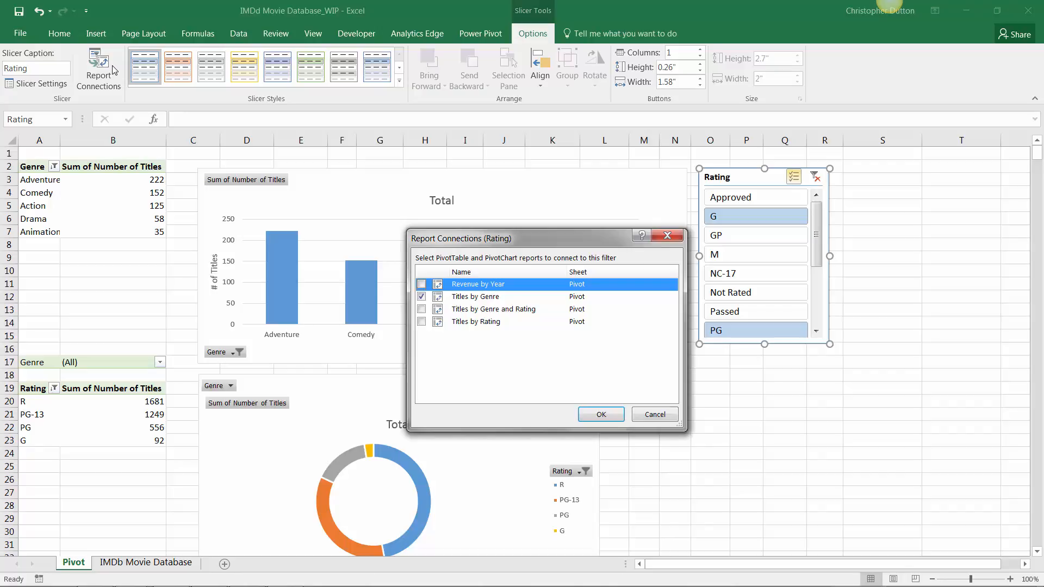
pyautogui.moveTo(510, 278)
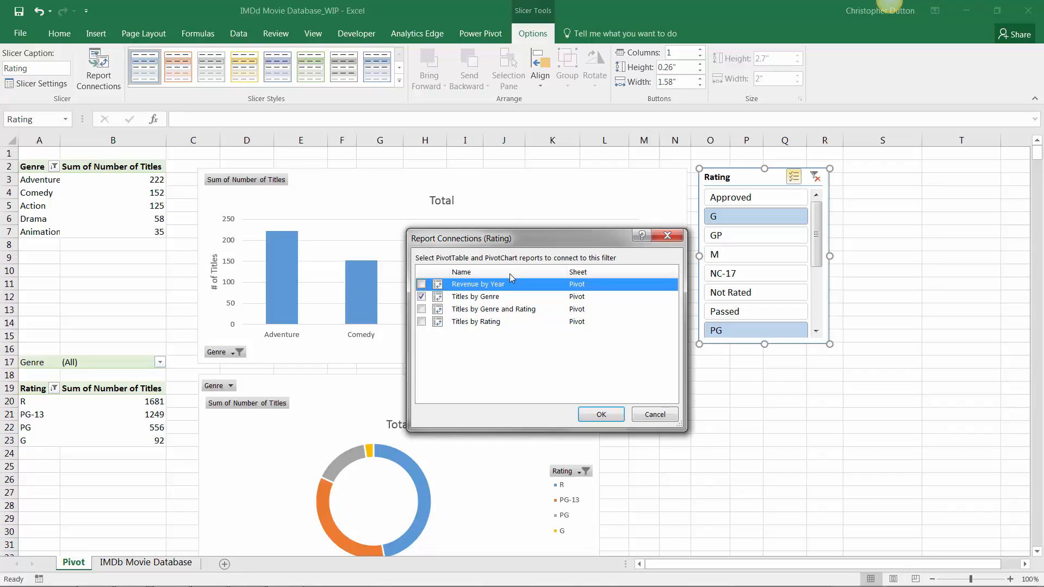
pyautogui.moveTo(533, 351)
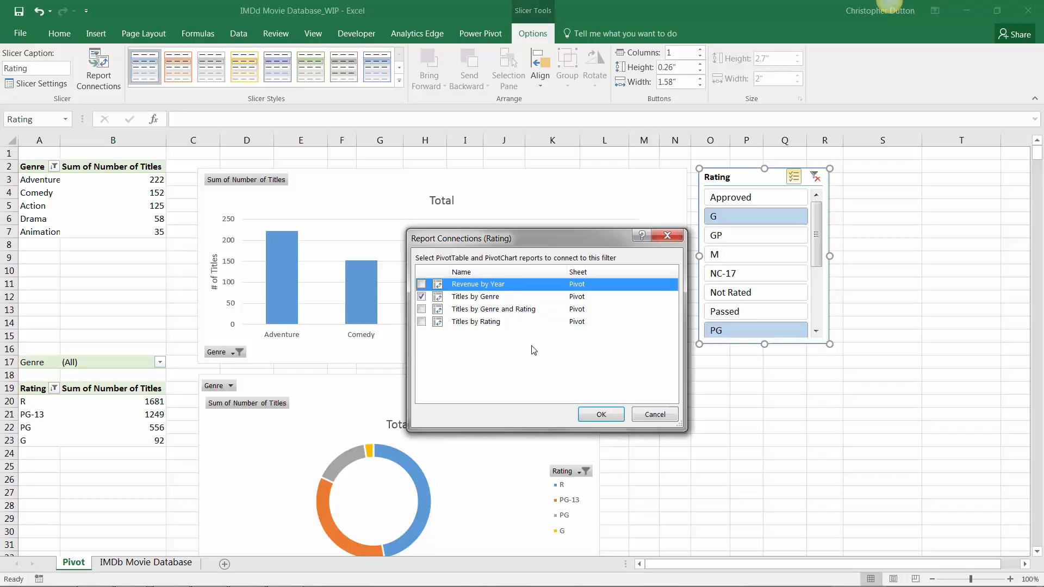
pyautogui.moveTo(593, 256)
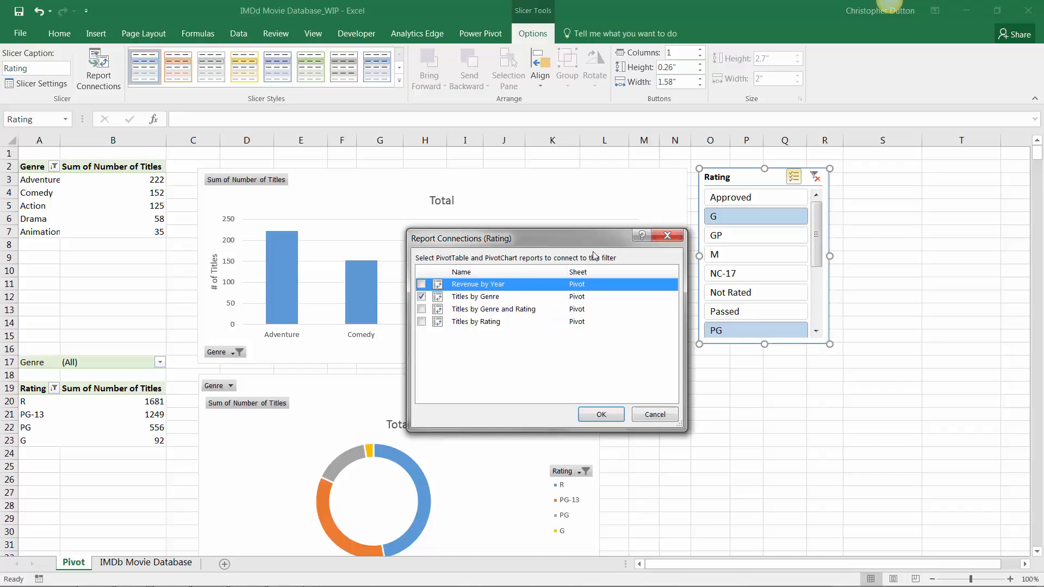
pyautogui.moveTo(489, 355)
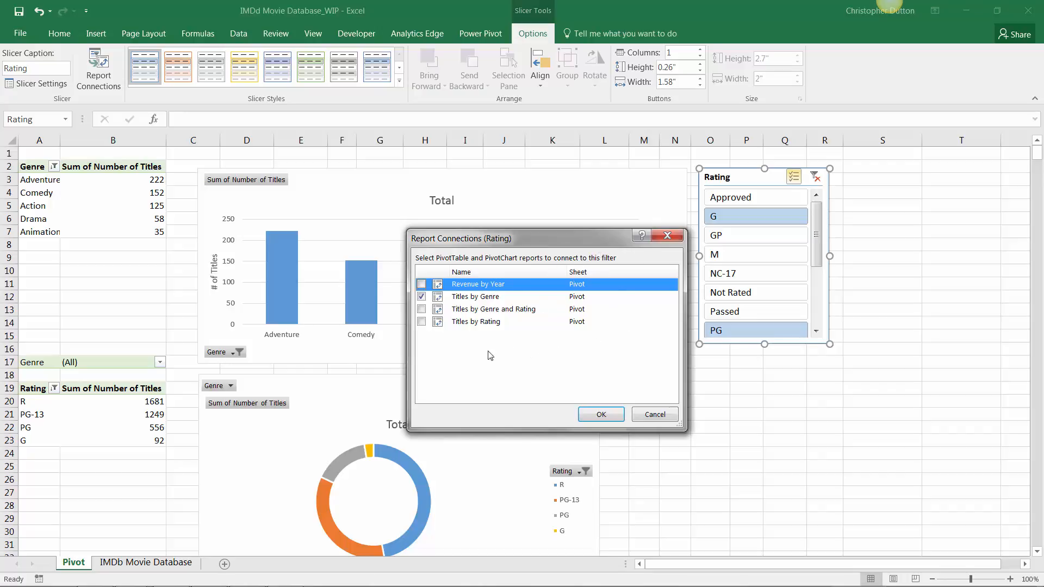
pyautogui.click(421, 297)
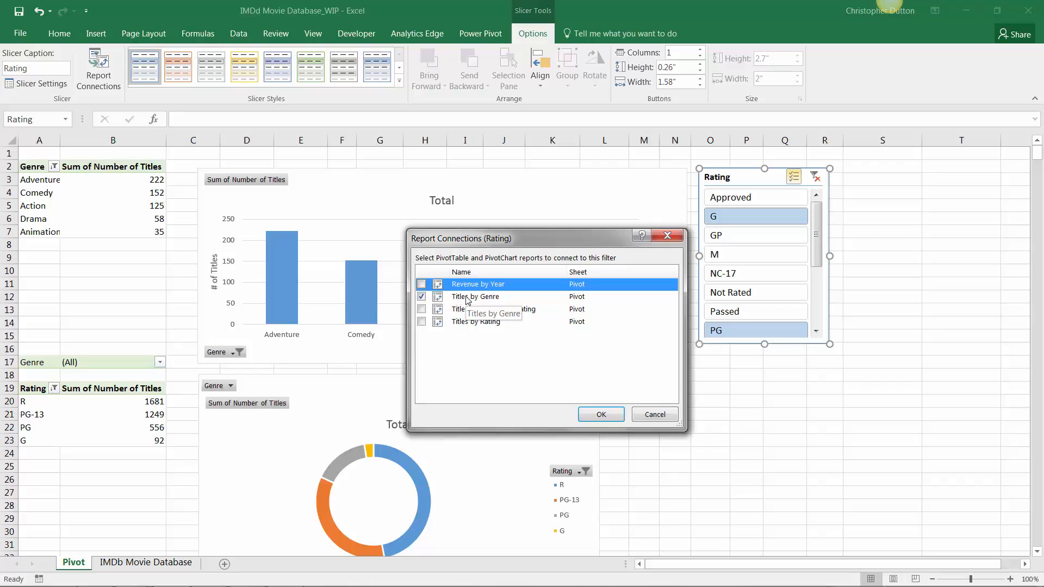
pyautogui.moveTo(340, 325)
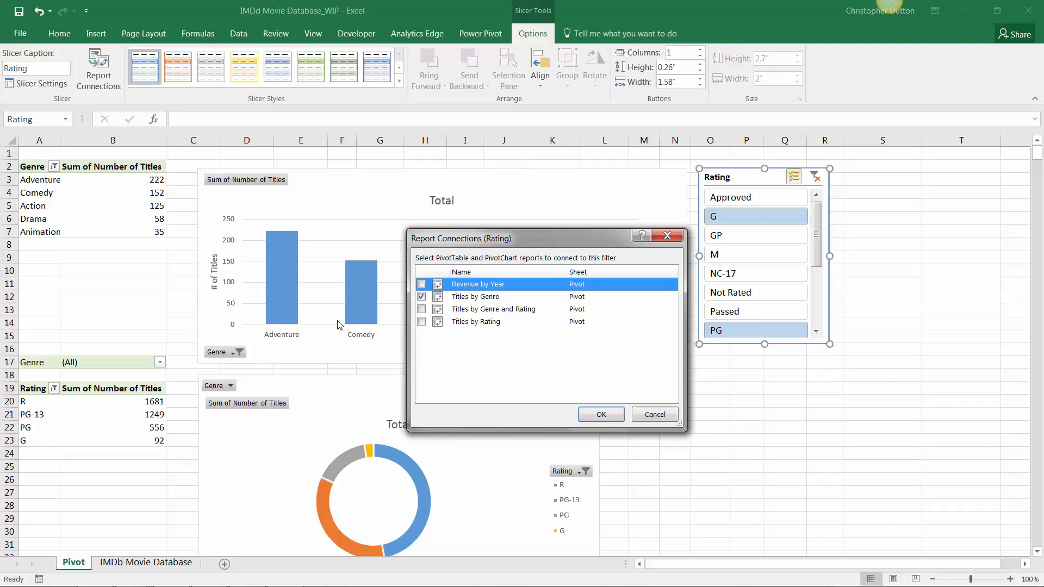
pyautogui.click(421, 296)
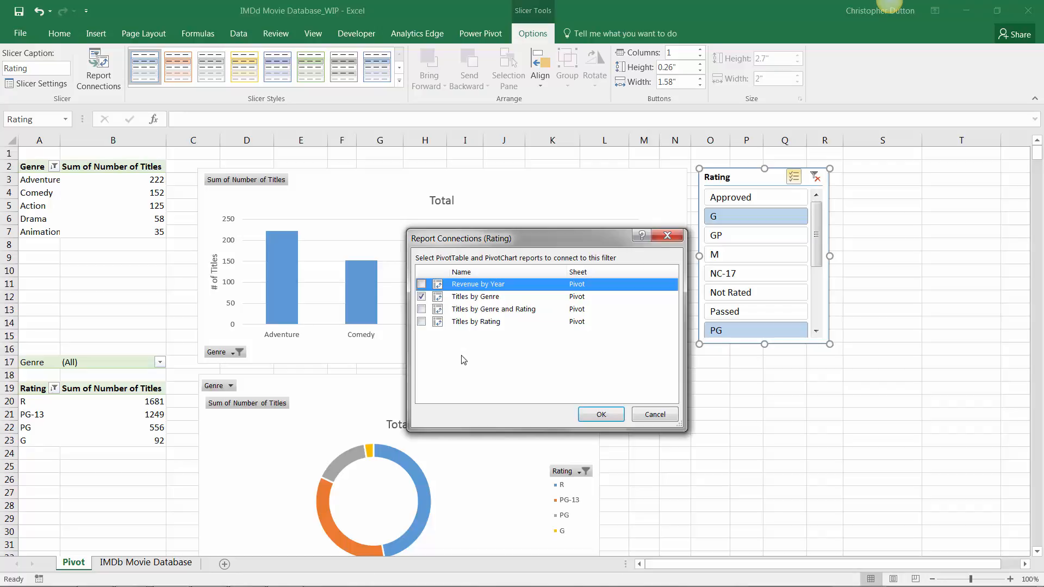
pyautogui.moveTo(631, 290)
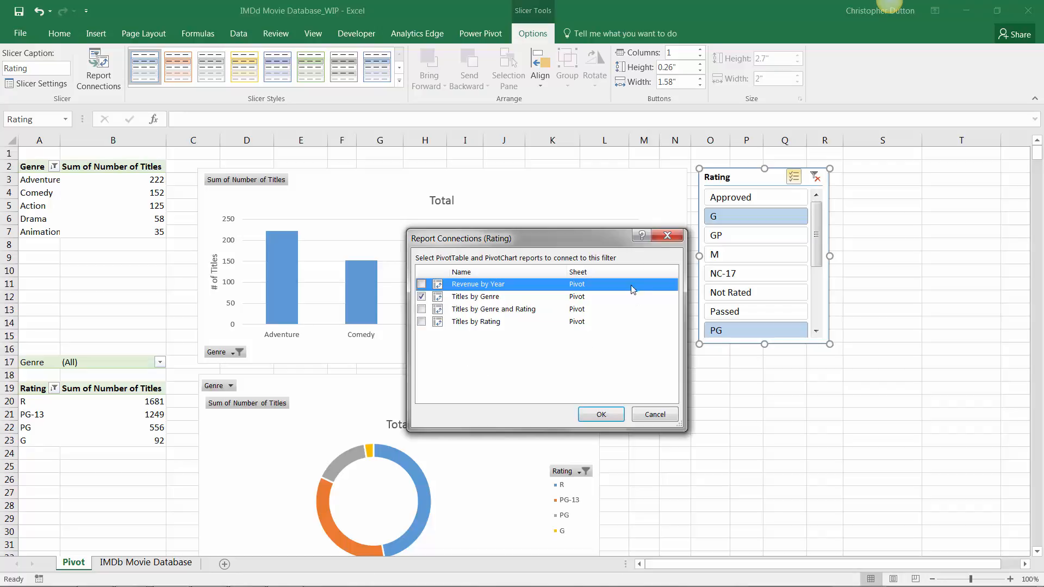
pyautogui.moveTo(502, 381)
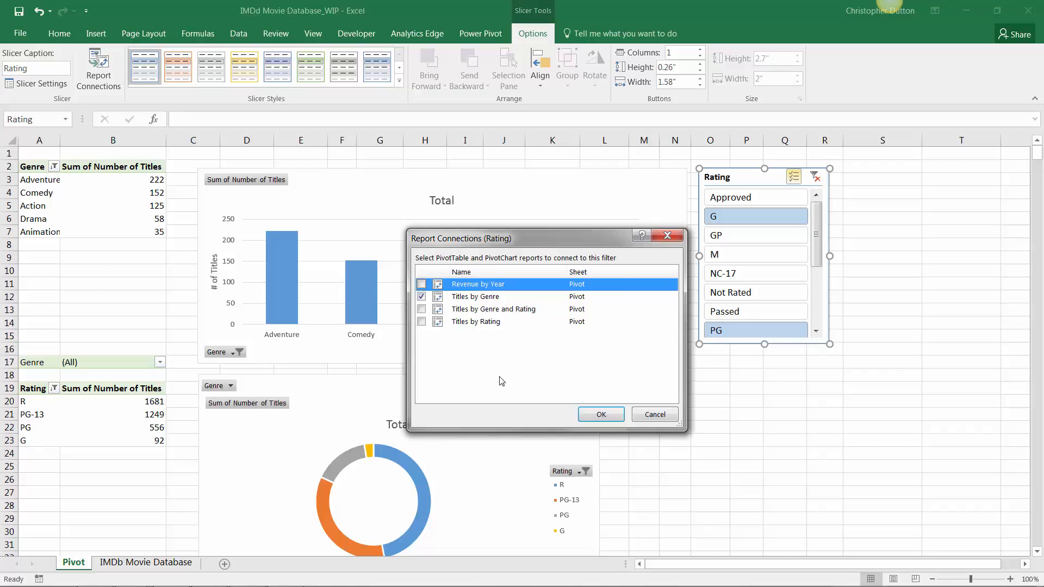
pyautogui.moveTo(474, 285)
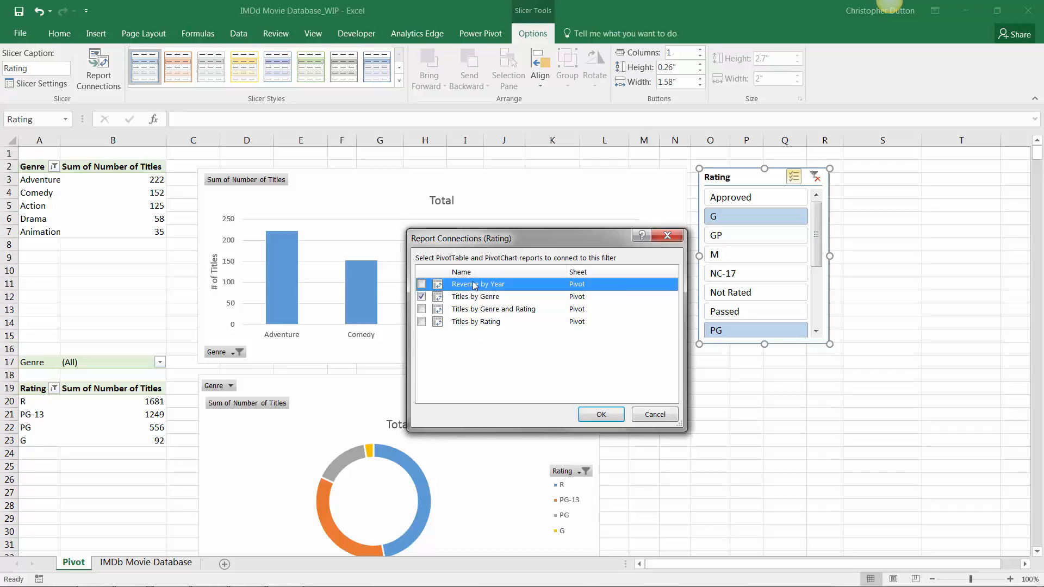
pyautogui.moveTo(496, 333)
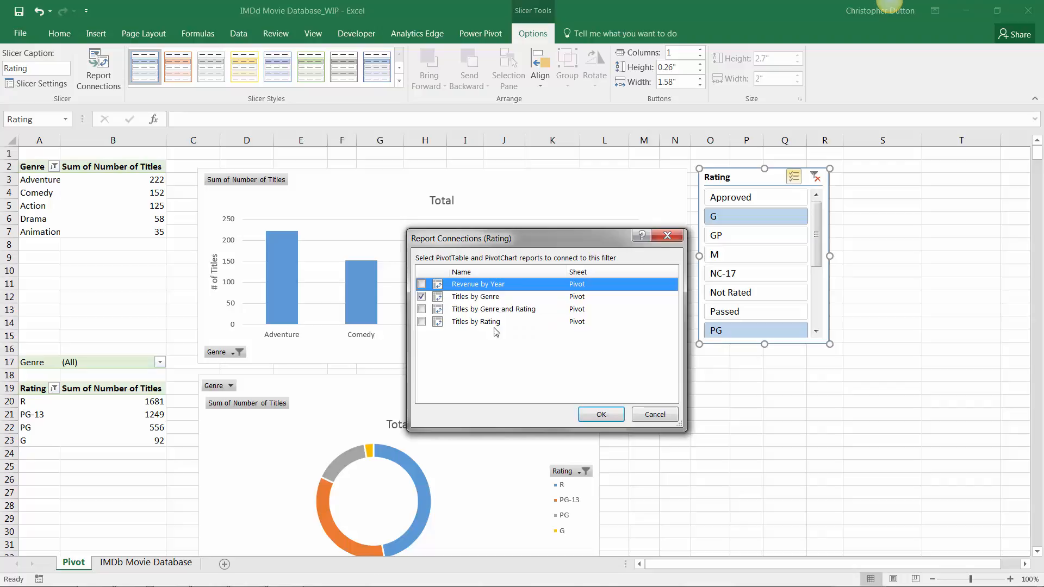
pyautogui.moveTo(550, 325)
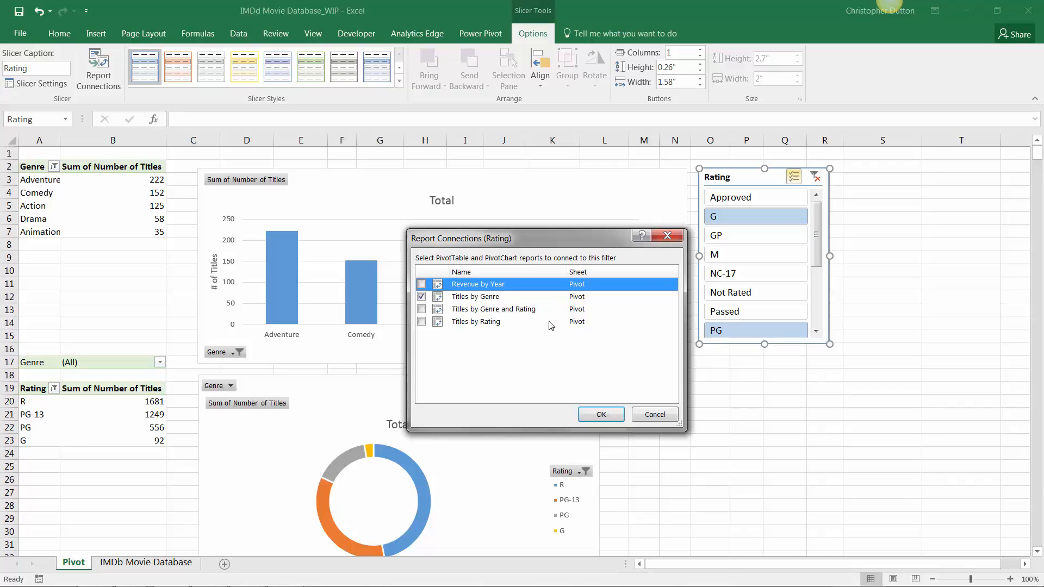
pyautogui.moveTo(501, 345)
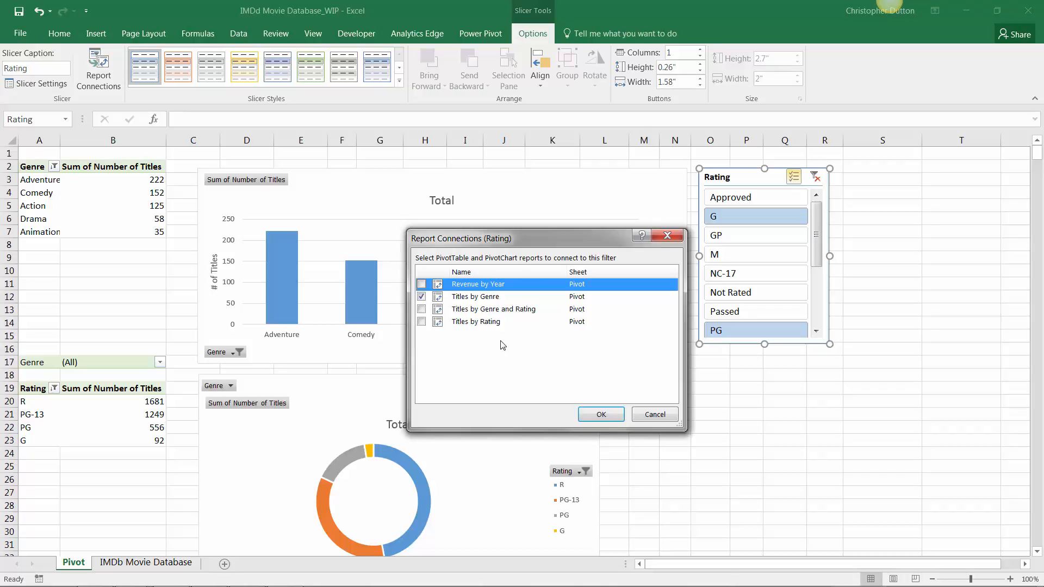
# Connect the Rating slicer to Revenue by Year and Titles by Genre and Rating.
pyautogui.click(421, 311)
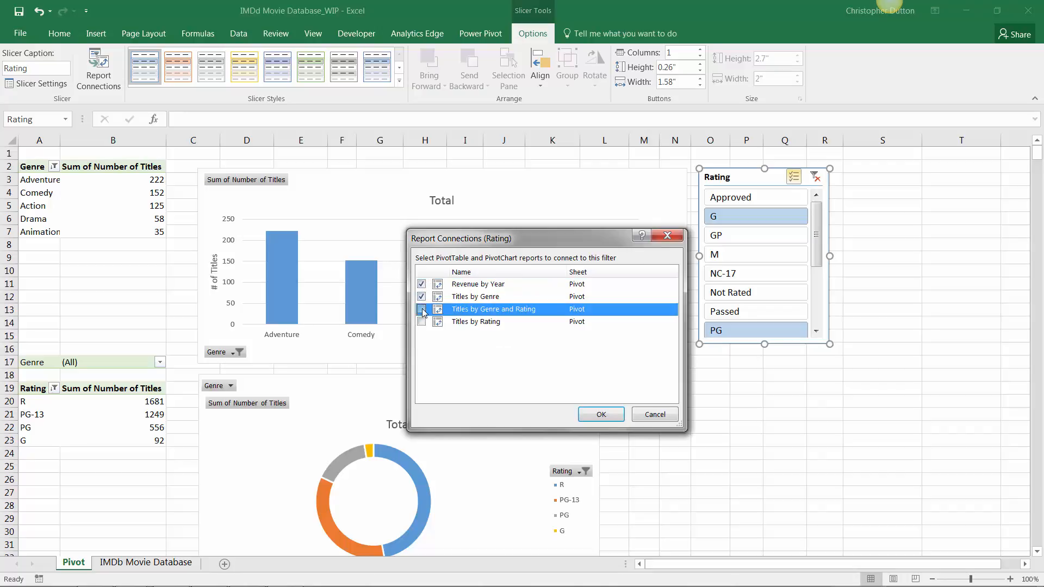
pyautogui.click(422, 322)
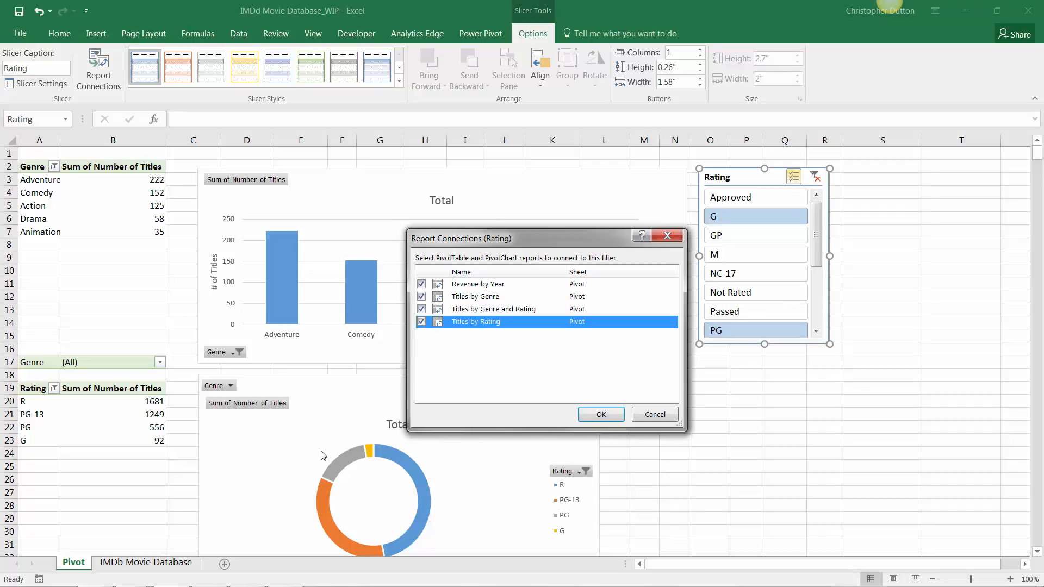
pyautogui.moveTo(541, 378)
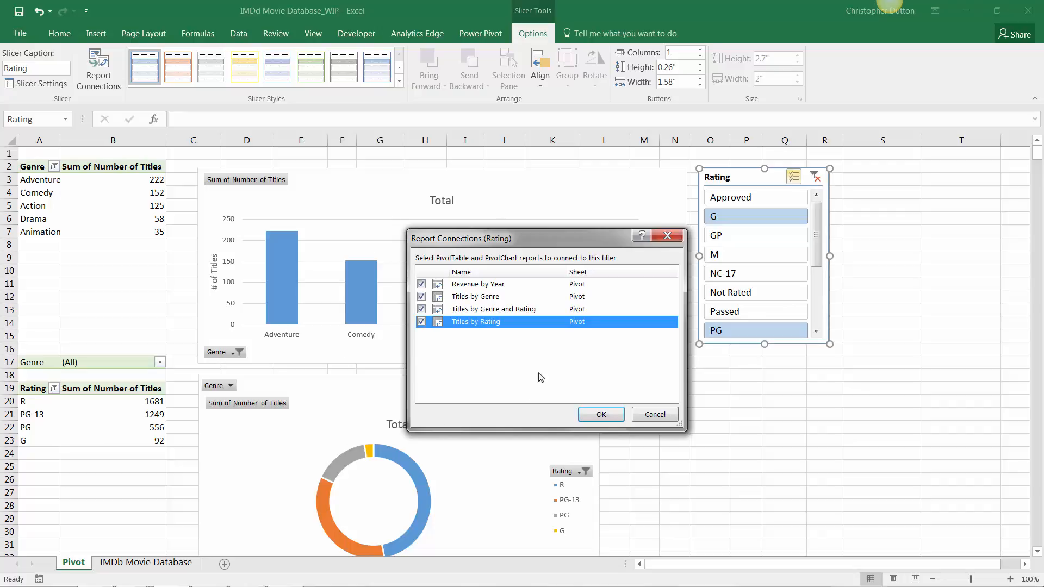
pyautogui.click(600, 414)
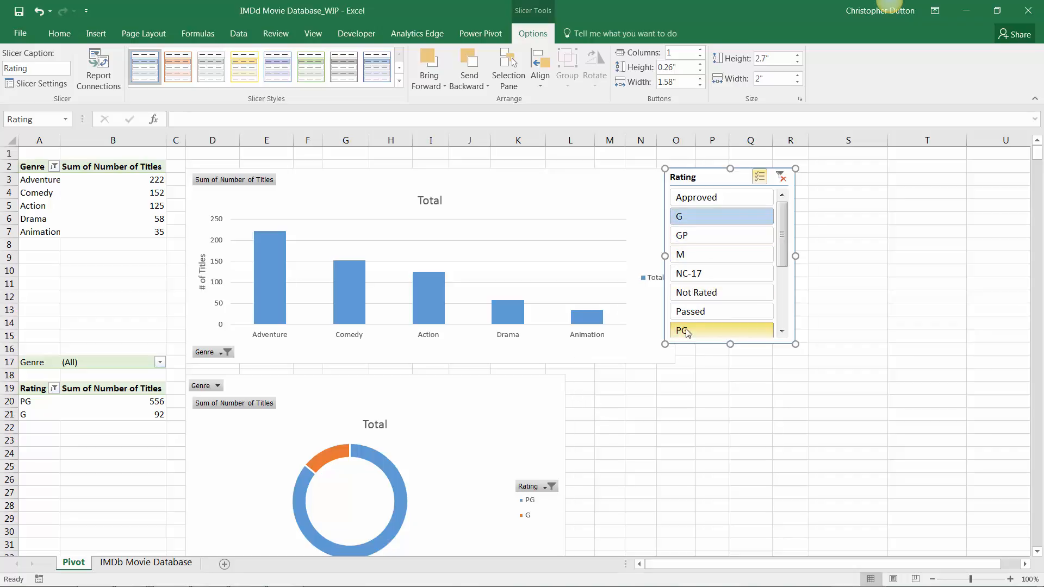
# Add PG-13 and R to the Rating slicer filter.
pyautogui.scroll(-3)
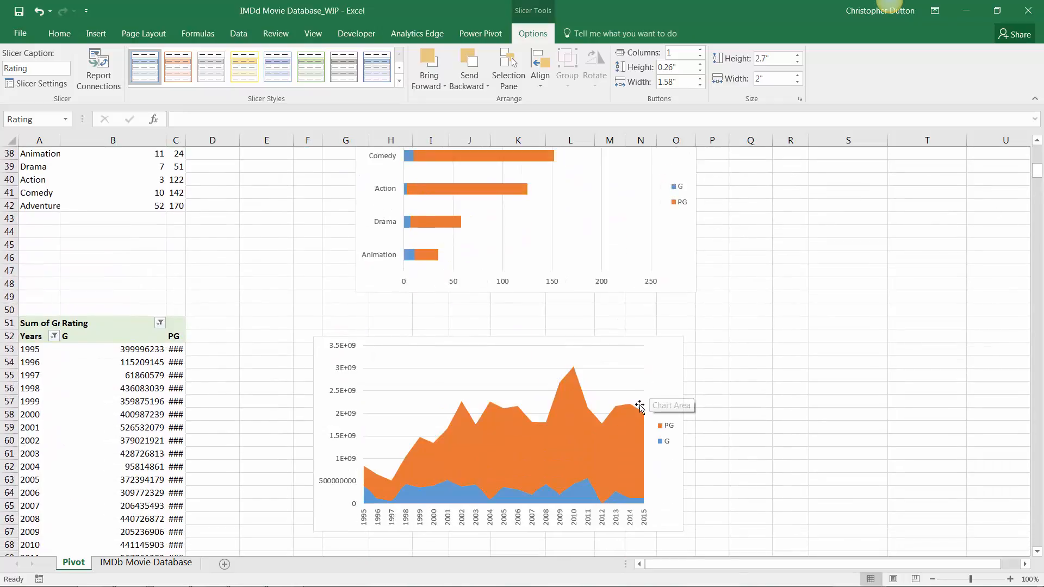
pyautogui.click(712, 428)
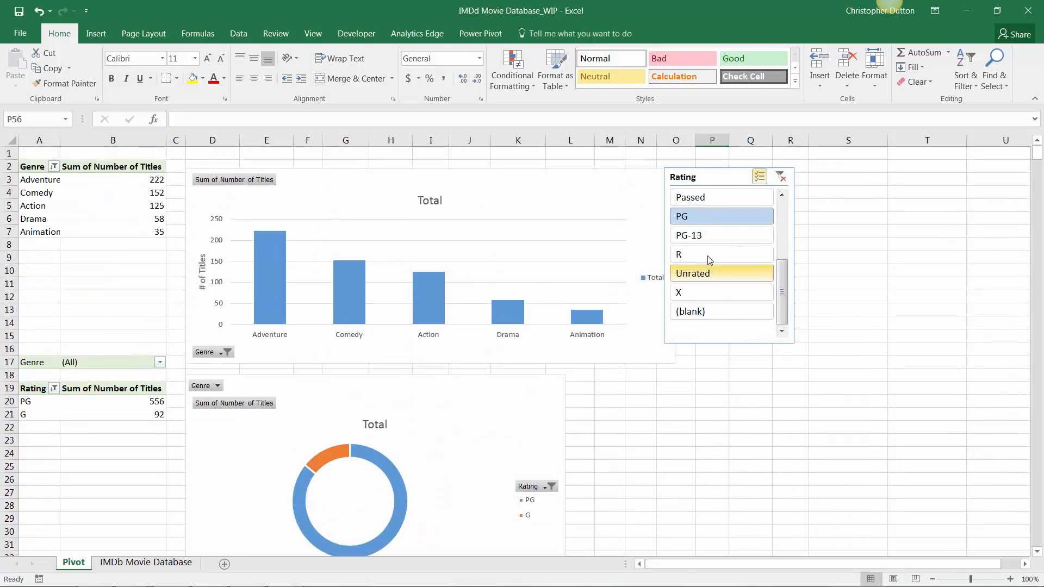
pyautogui.click(689, 235)
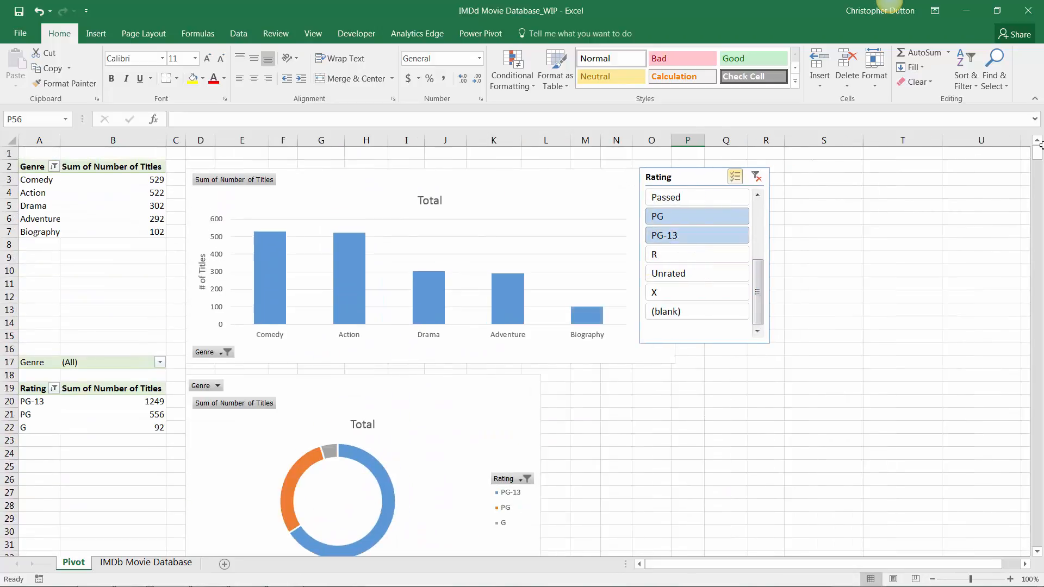
pyautogui.scroll(-3)
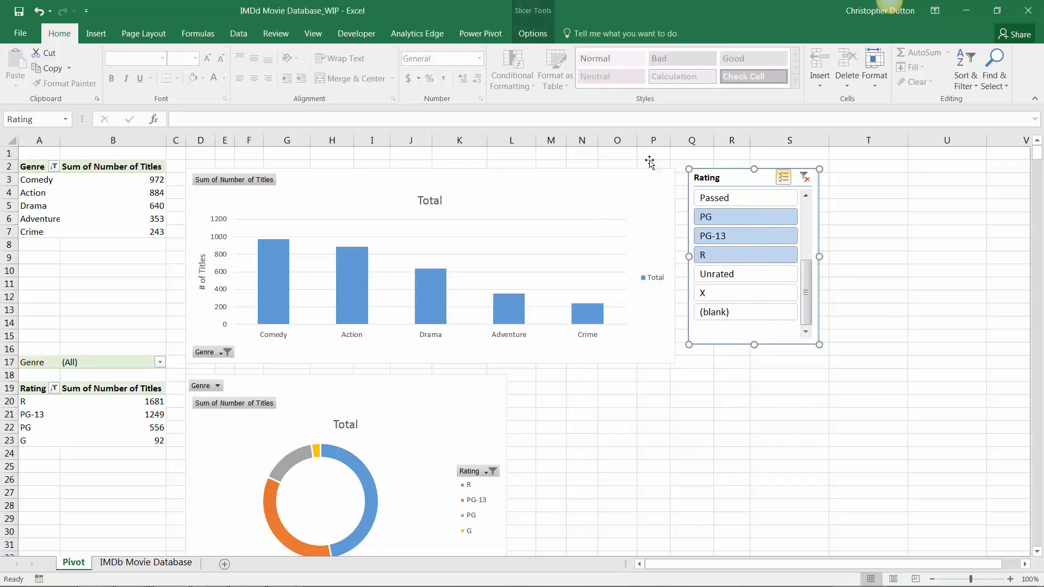
# Insert a Release Date timeline from the genre chart's PivotChart Analyze tools.
pyautogui.click(429, 266)
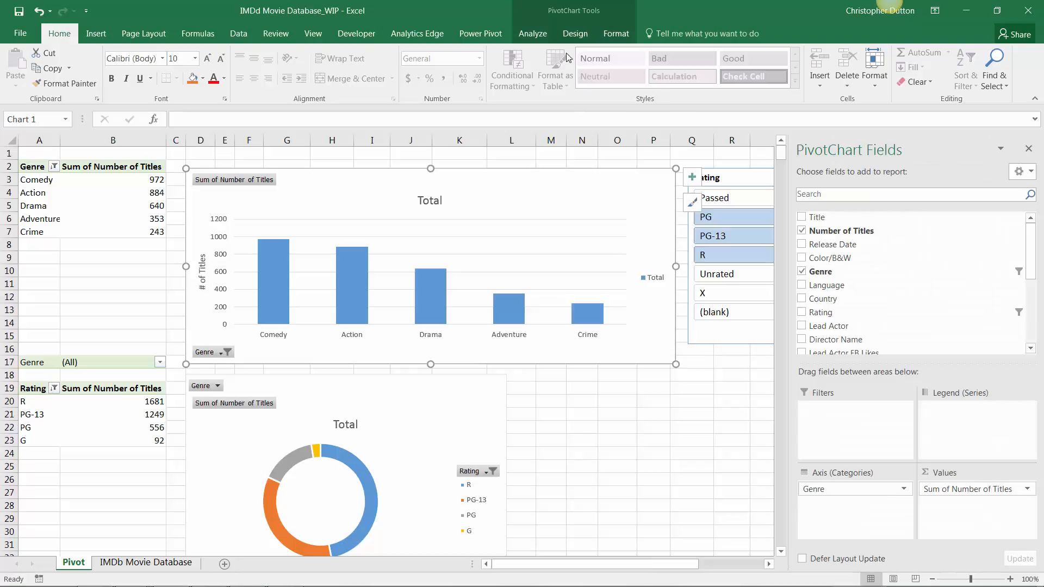
pyautogui.click(532, 33)
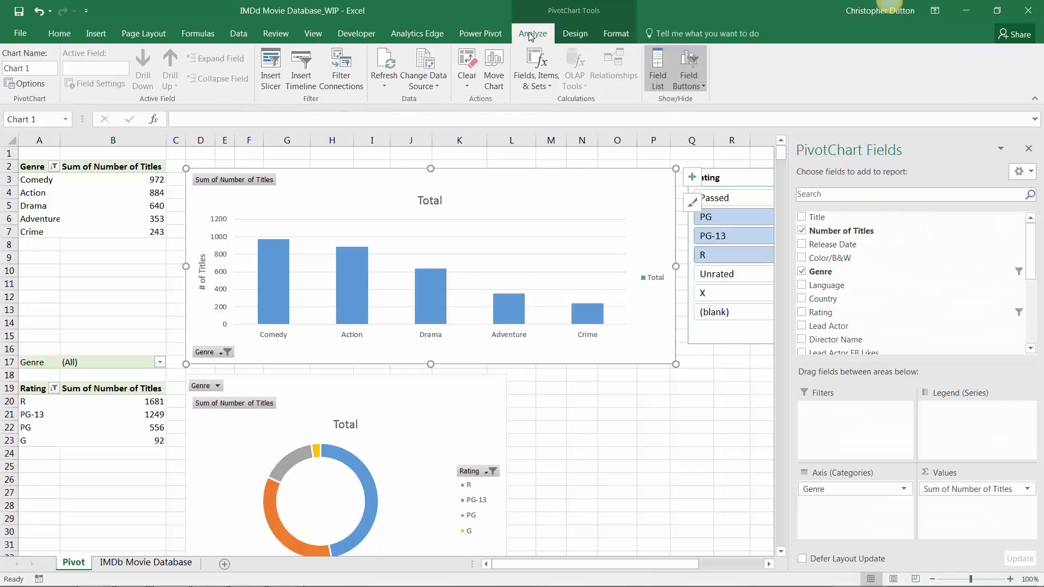
pyautogui.click(301, 68)
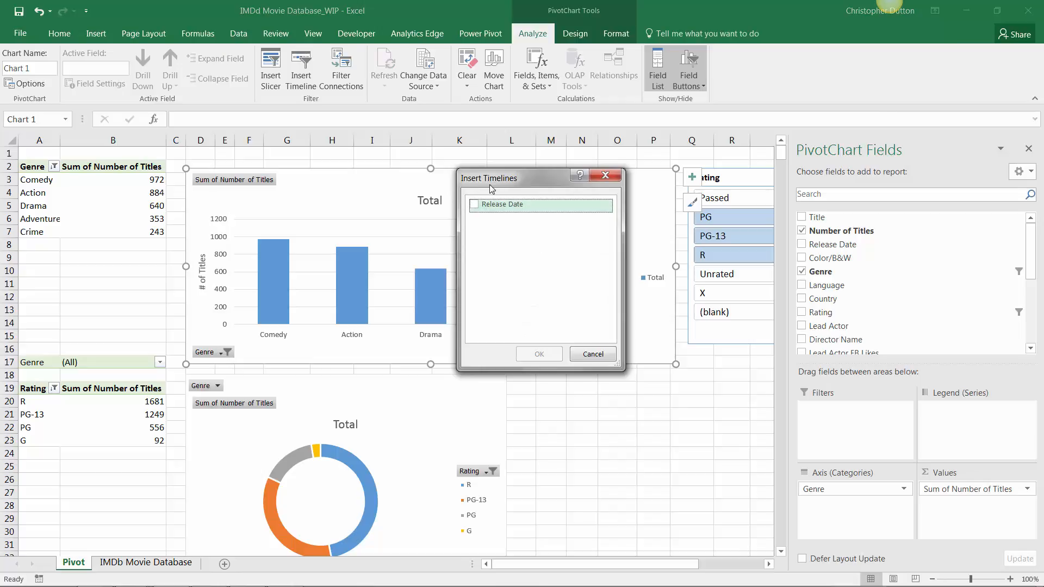
pyautogui.click(475, 205)
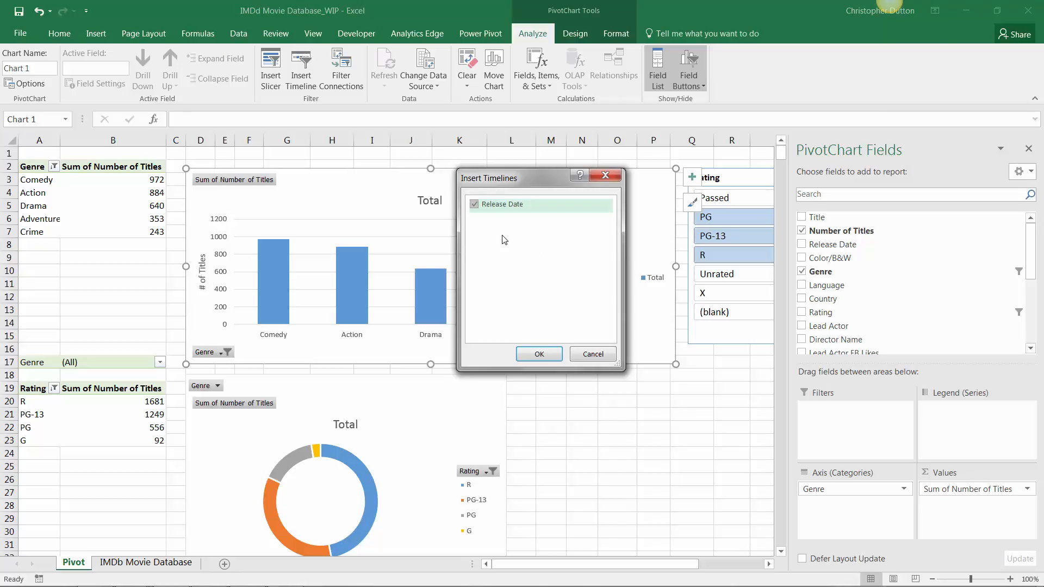
pyautogui.moveTo(499, 368)
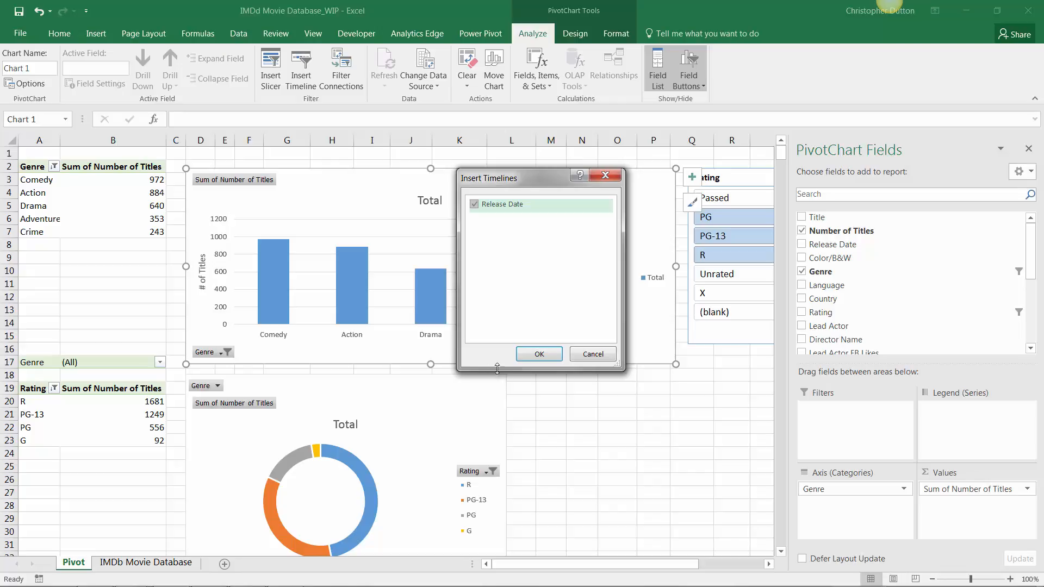
pyautogui.click(538, 354)
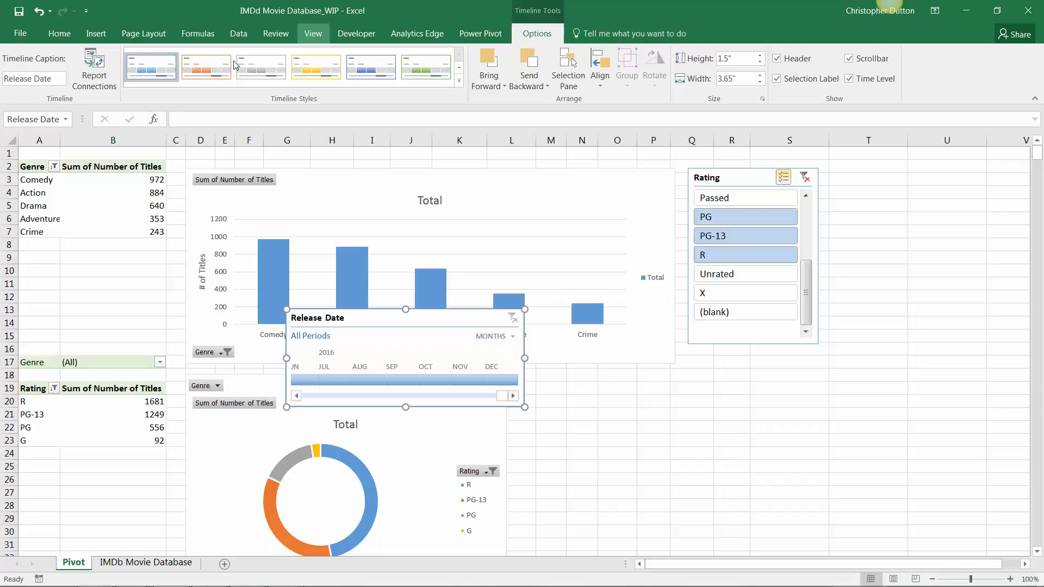
# Connect the Release Date timeline to Revenue by Year, Titles by Genre and Rating, and Titles by Rating.
pyautogui.click(94, 69)
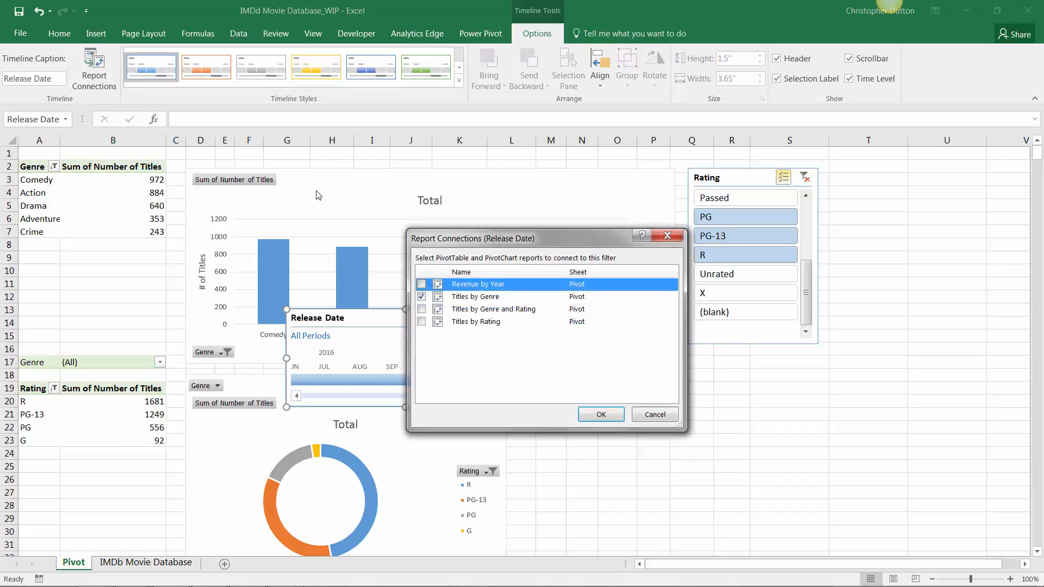
pyautogui.click(422, 309)
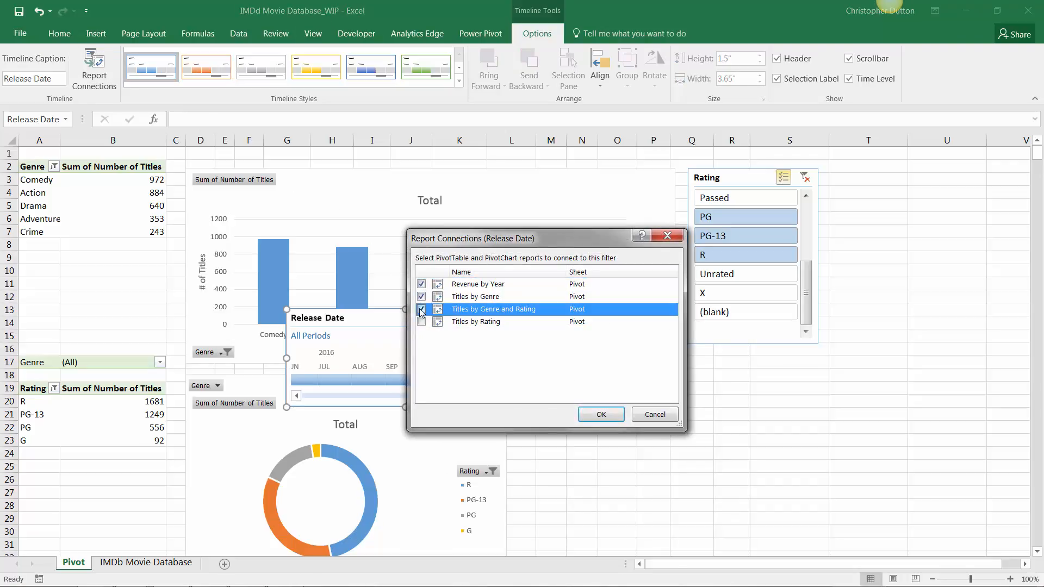
pyautogui.click(421, 322)
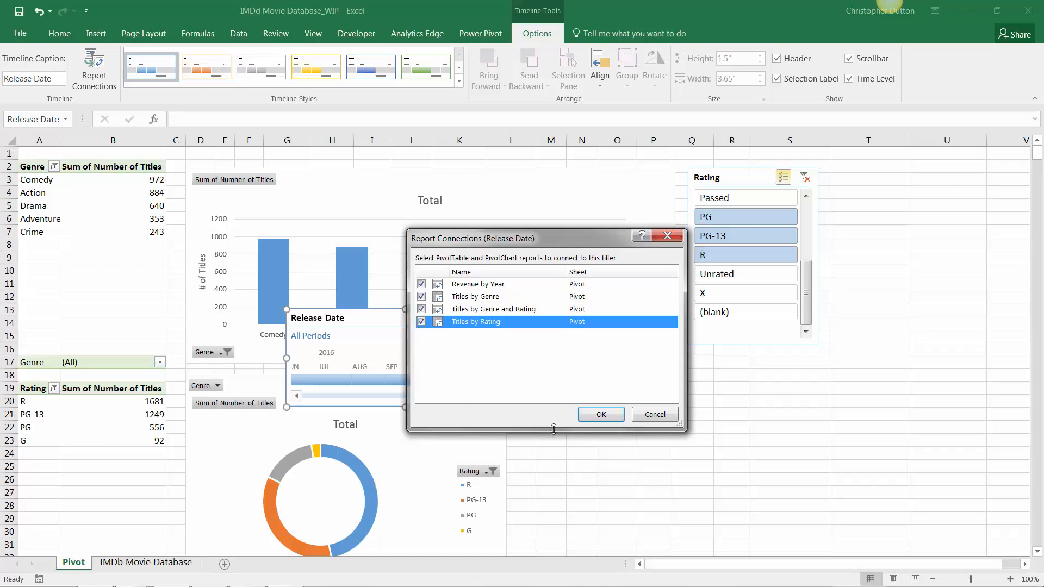
pyautogui.click(600, 414)
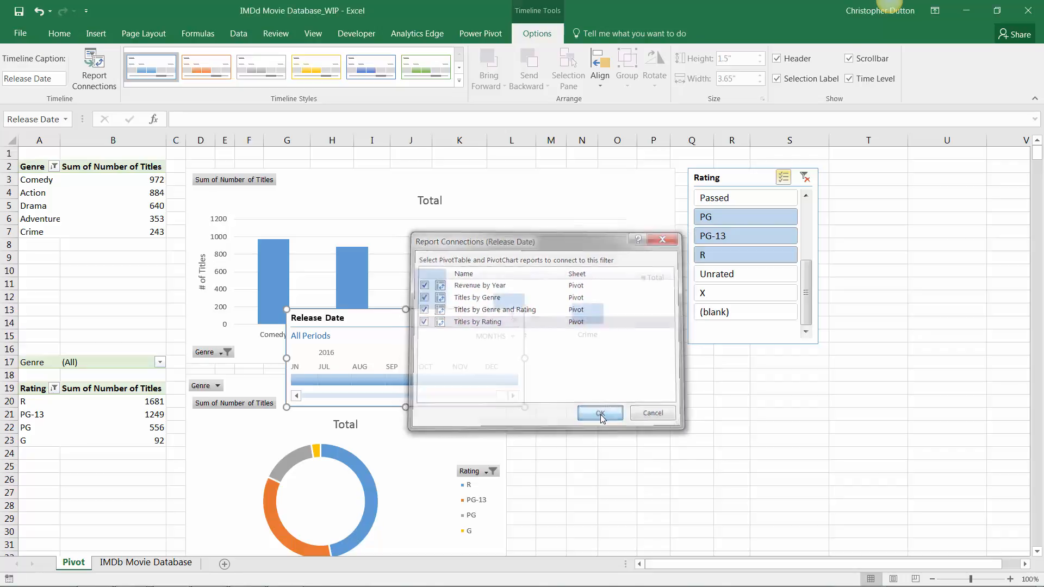
pyautogui.click(599, 413)
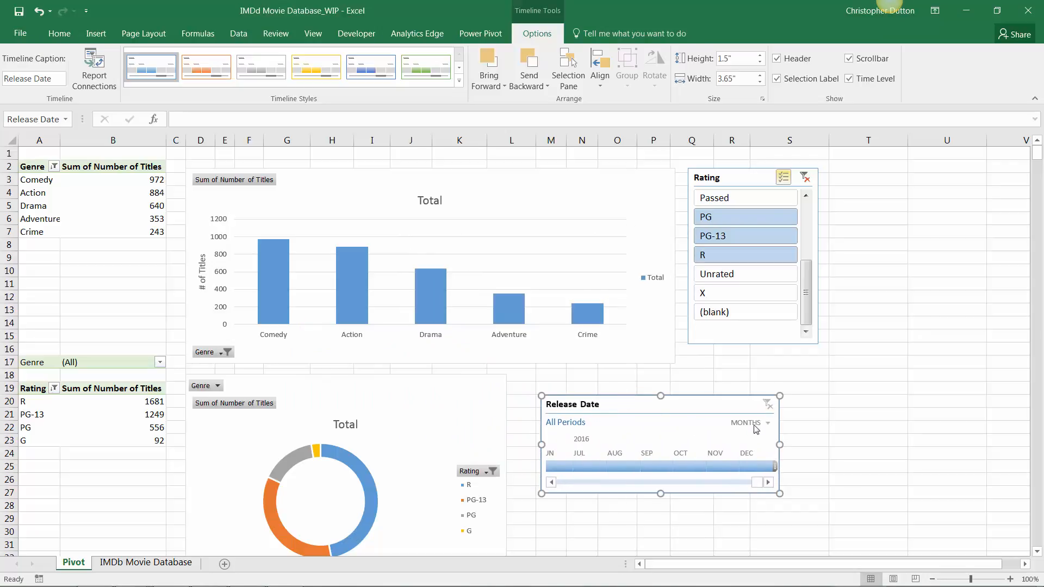
# Switch the timeline to YEARS and filter all reports to 2000–2010.
pyautogui.click(750, 422)
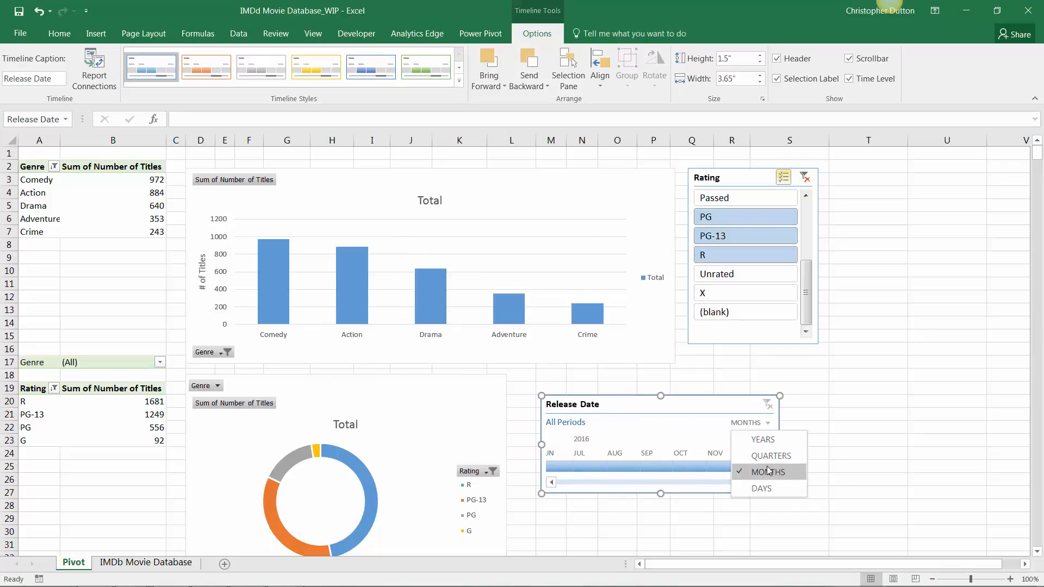
pyautogui.click(762, 440)
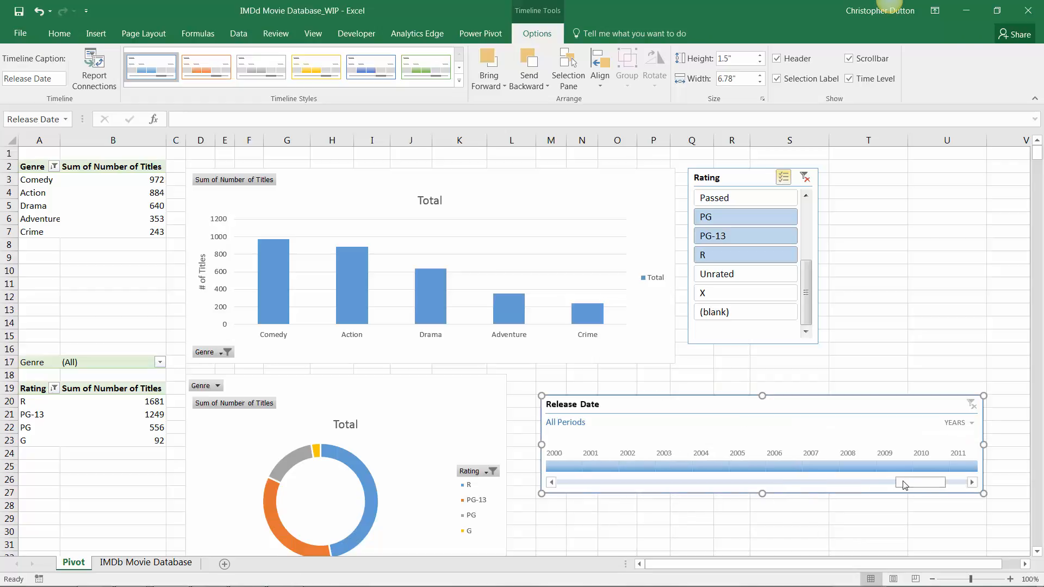
pyautogui.click(912, 453)
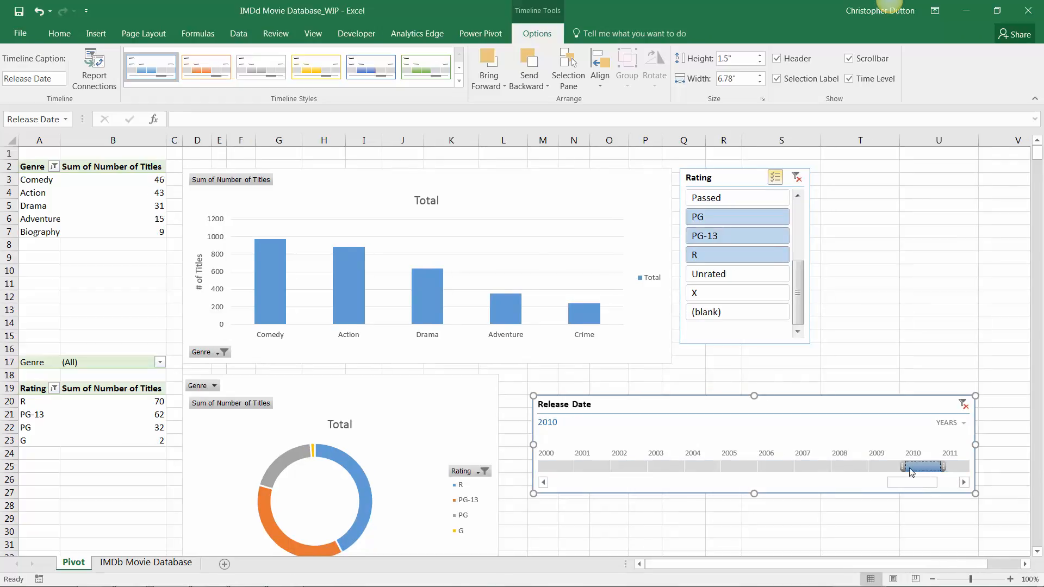
pyautogui.scroll(-3)
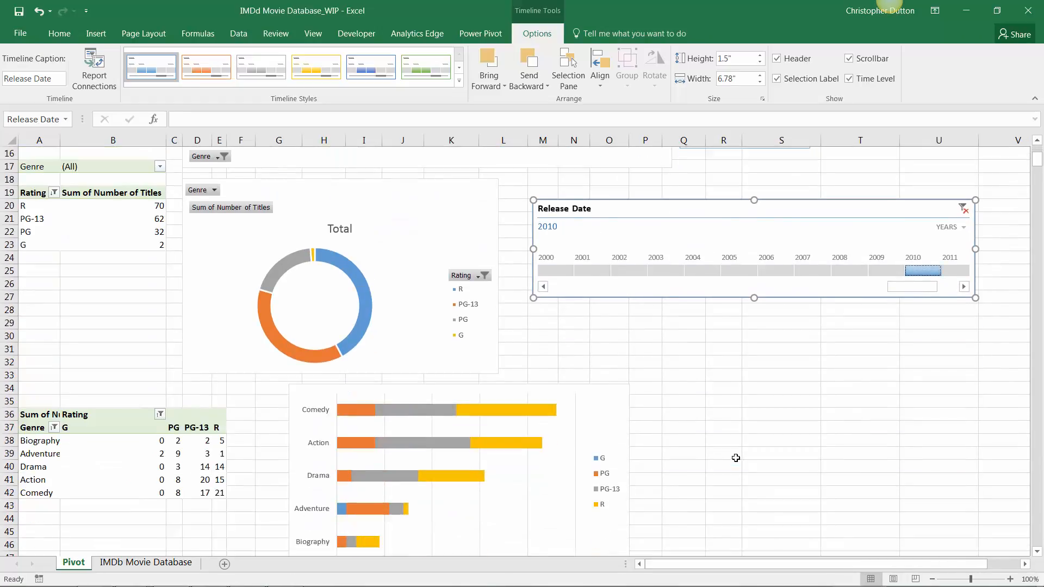
pyautogui.scroll(-3)
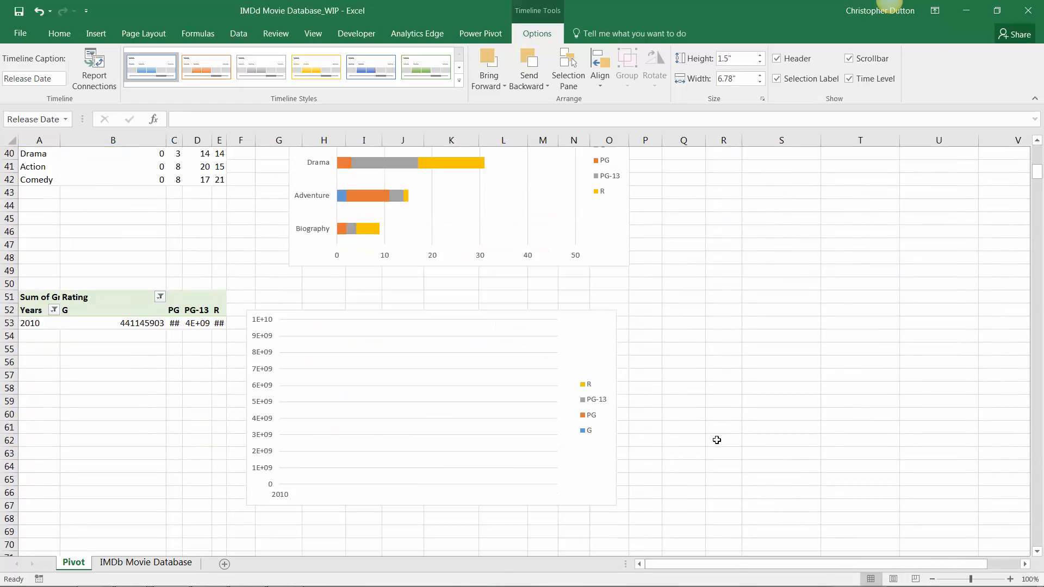
pyautogui.scroll(3)
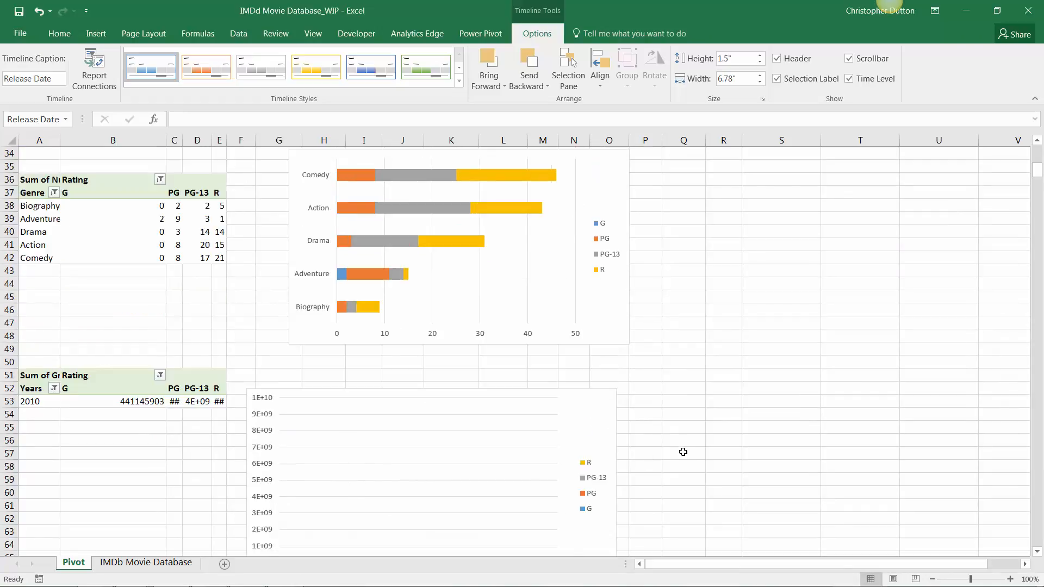
pyautogui.scroll(3)
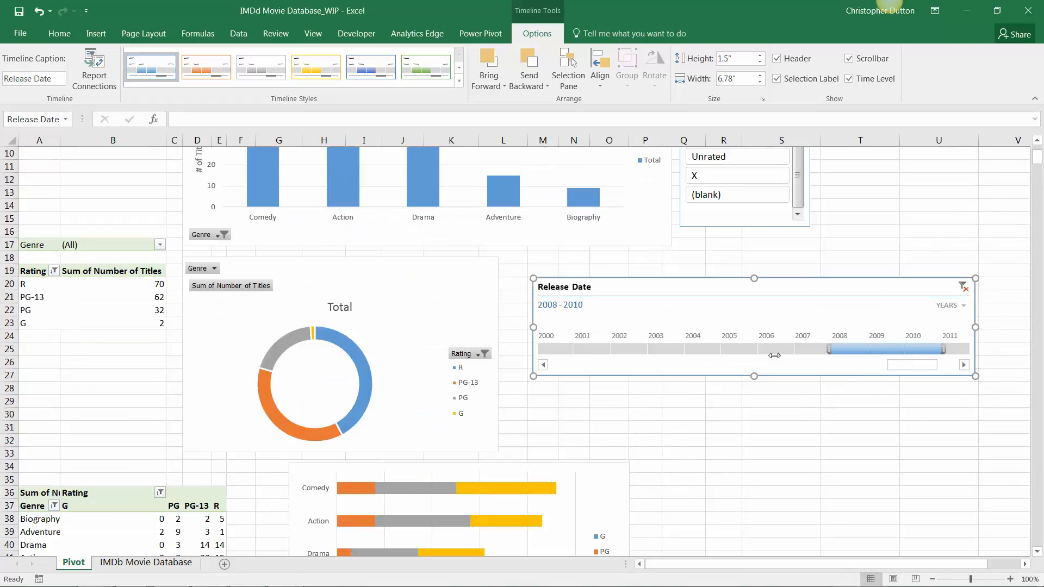
pyautogui.scroll(-3)
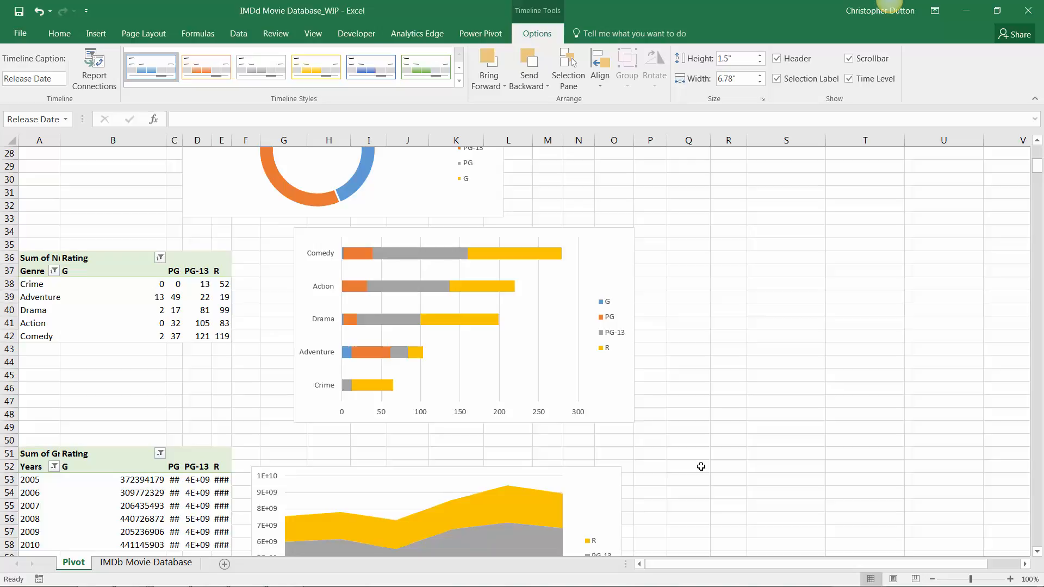
pyautogui.scroll(-3)
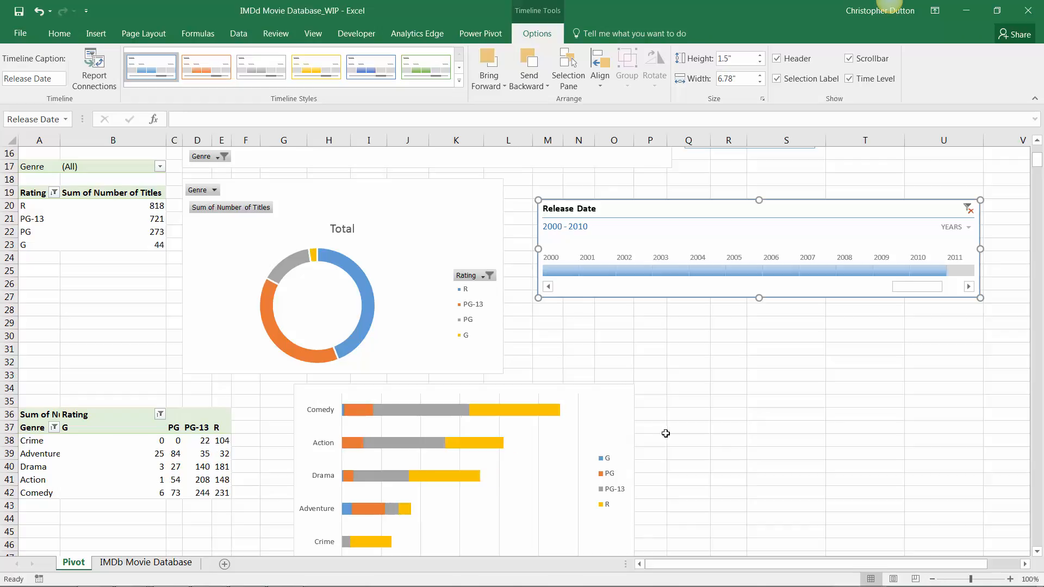
pyautogui.scroll(-3)
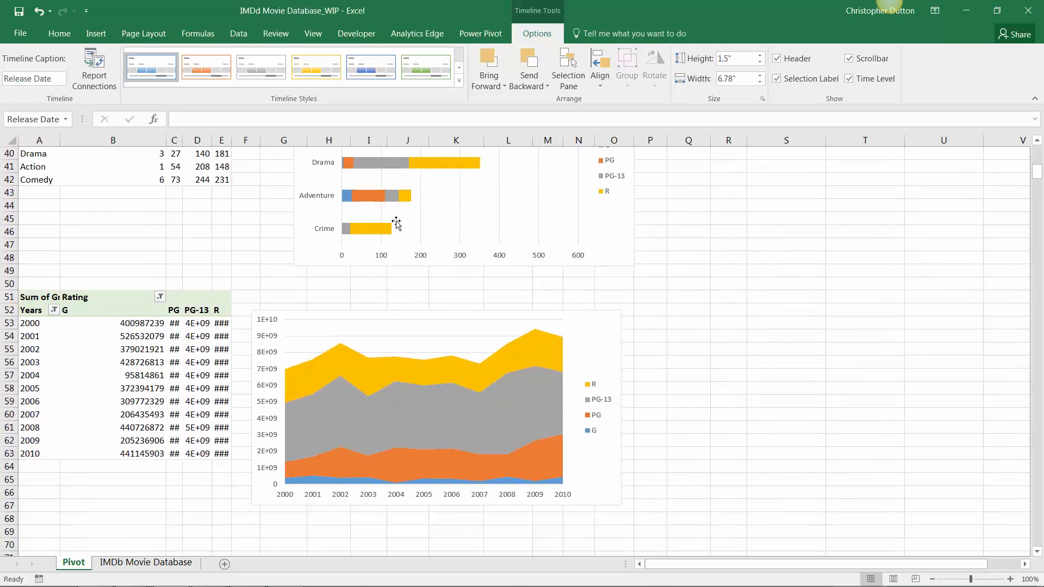
pyautogui.scroll(3)
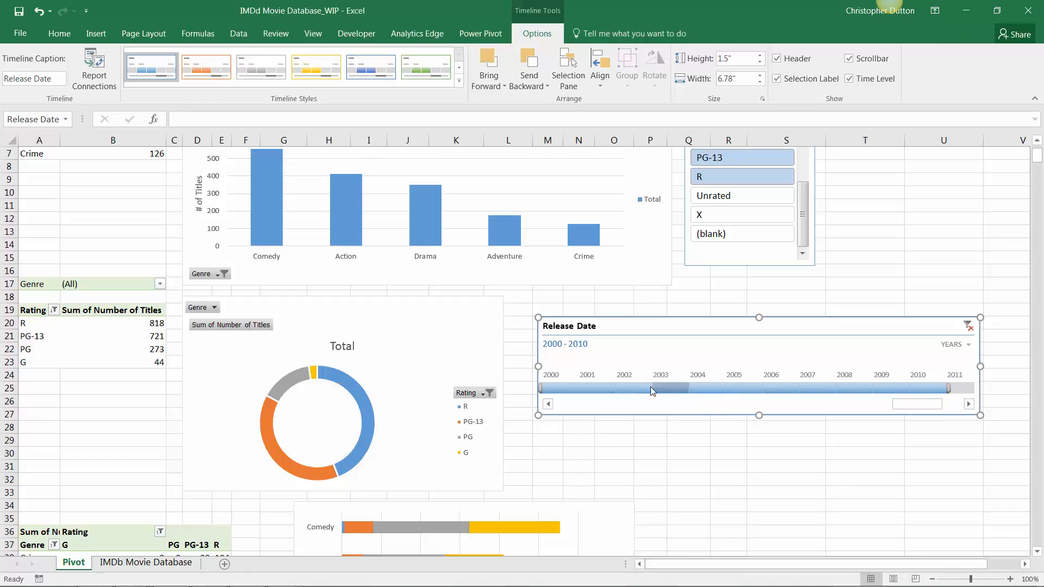
pyautogui.moveTo(646, 385)
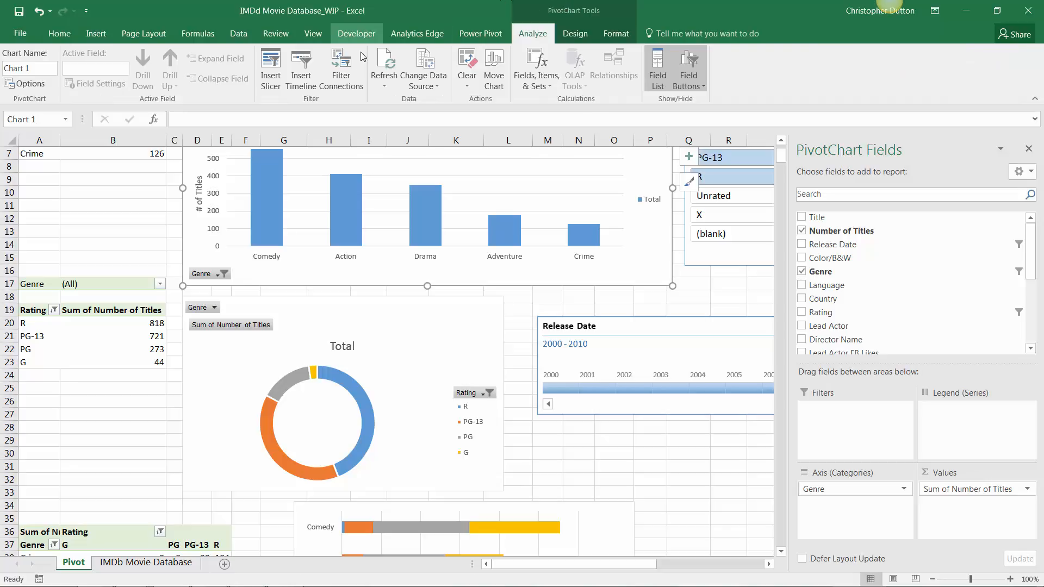
pyautogui.click(341, 68)
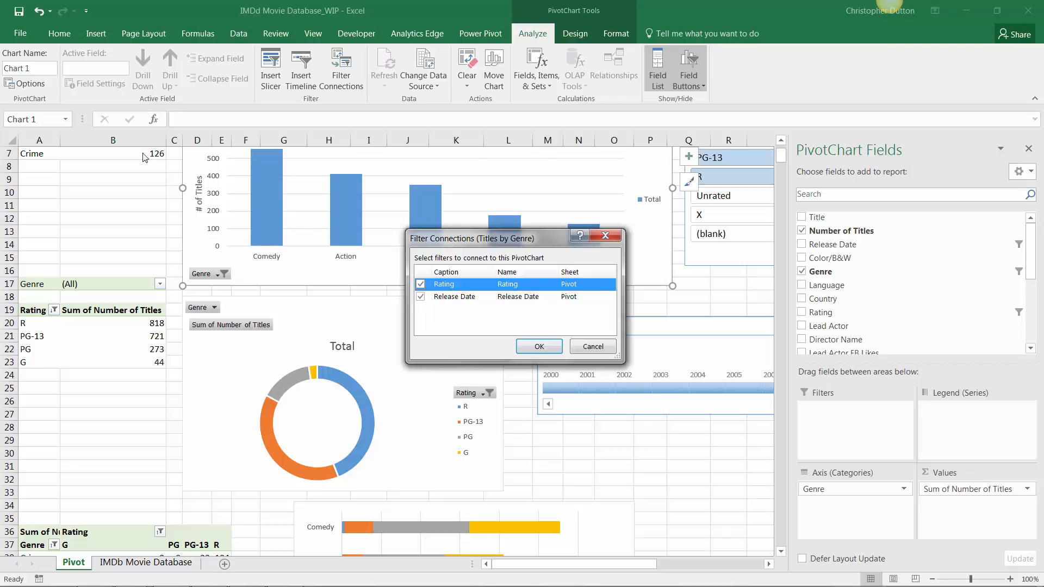
pyautogui.moveTo(456, 296)
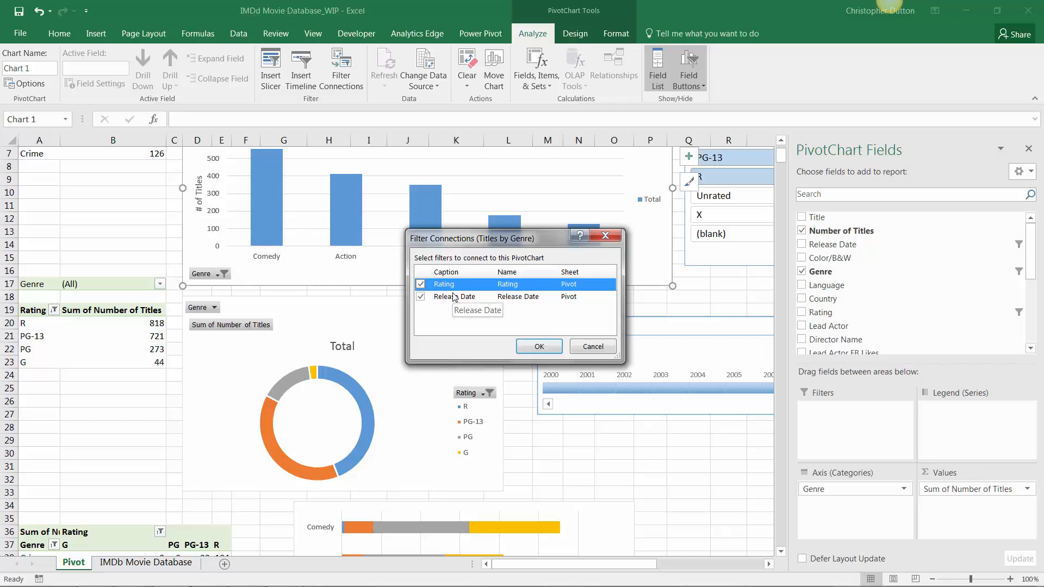
pyautogui.moveTo(453, 285)
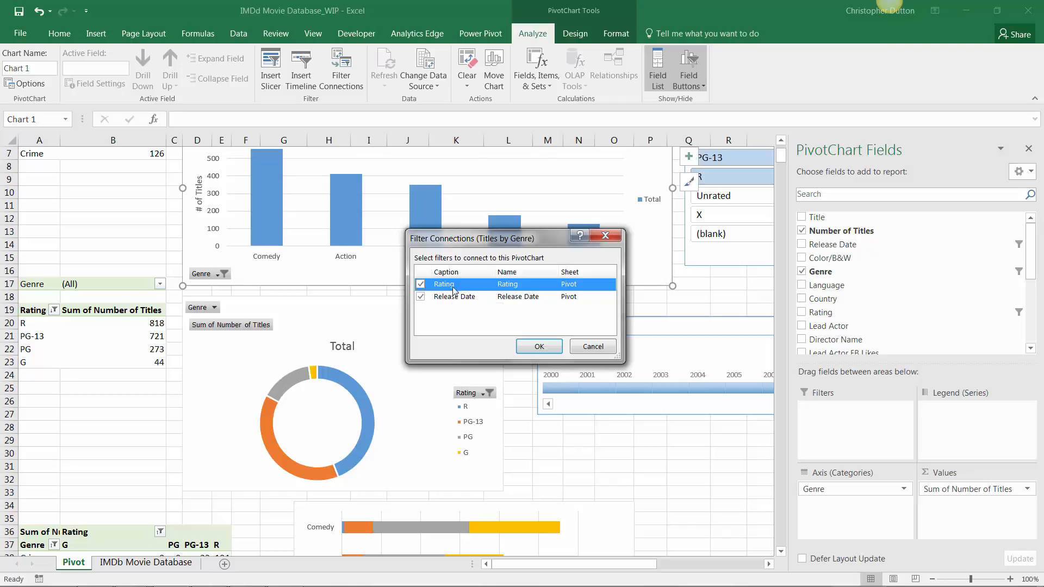
pyautogui.moveTo(494, 292)
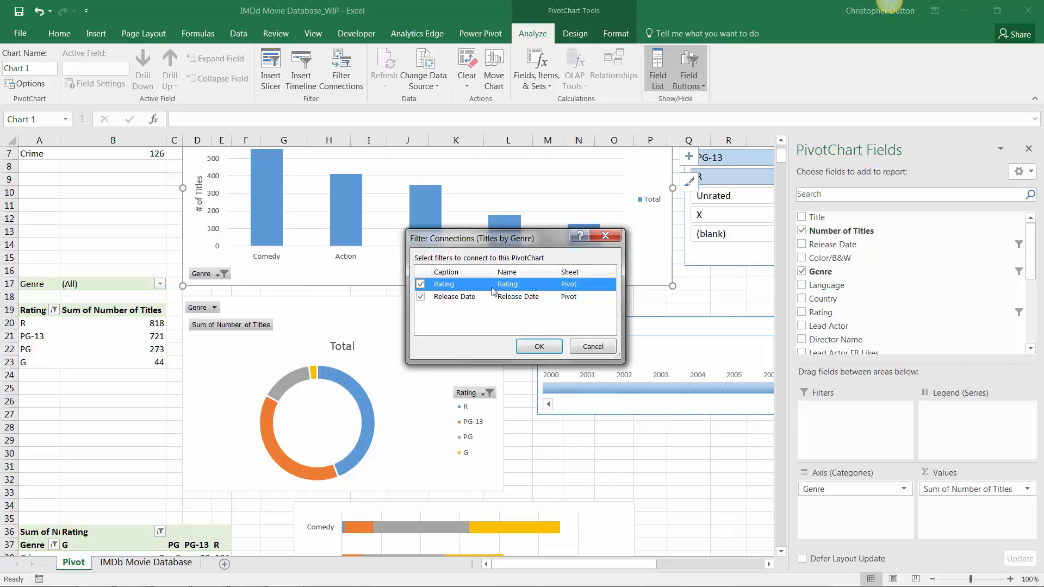
pyautogui.moveTo(750, 205)
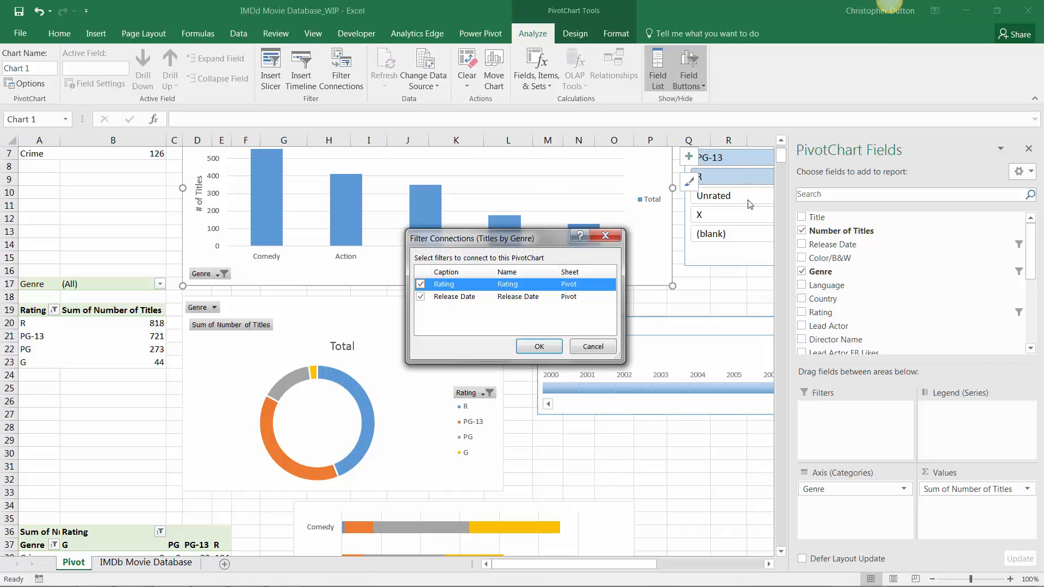
pyautogui.moveTo(539, 346)
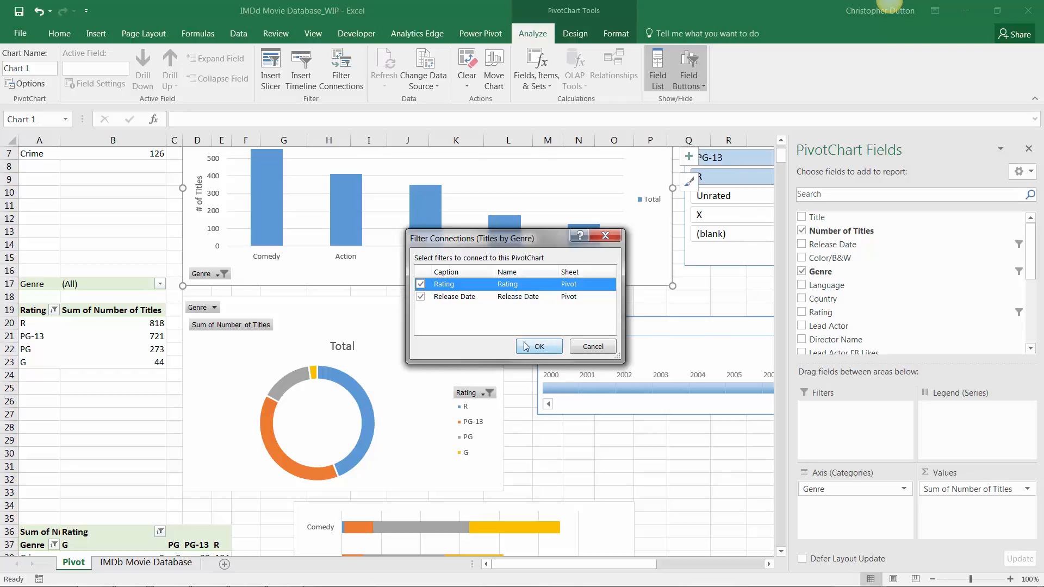
pyautogui.moveTo(302, 236)
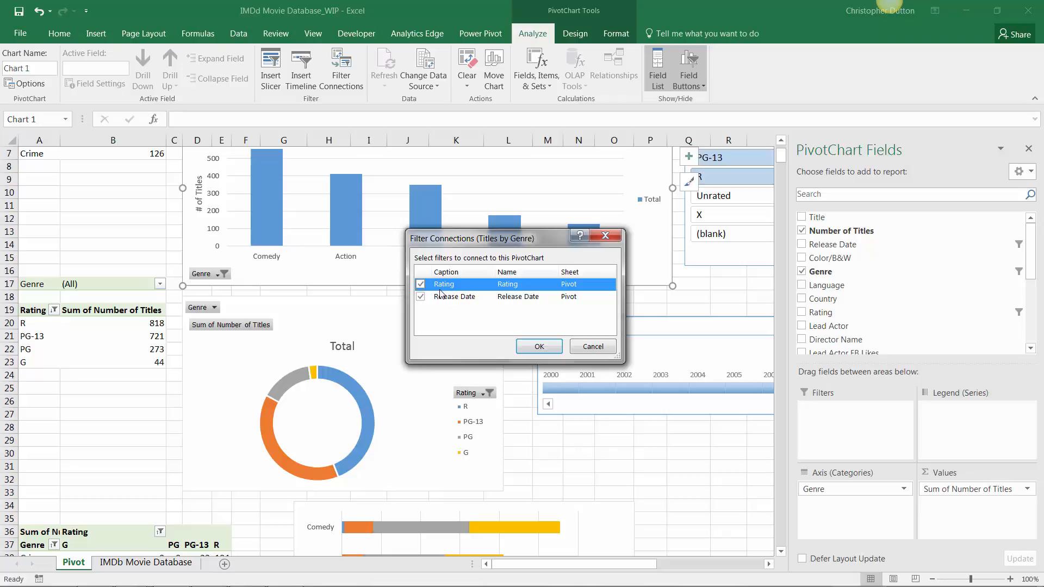
pyautogui.moveTo(441, 296)
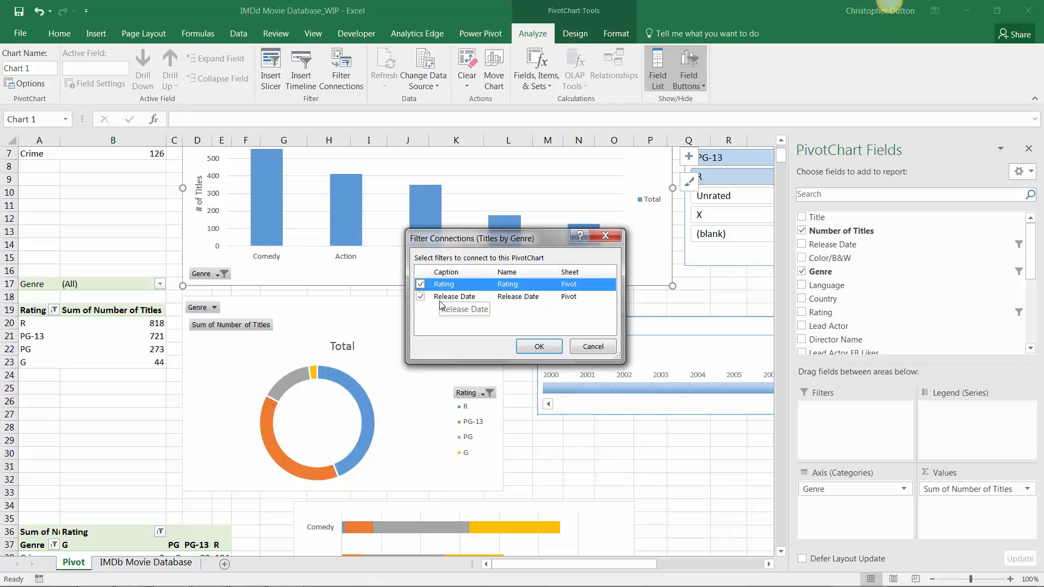
pyautogui.moveTo(540, 347)
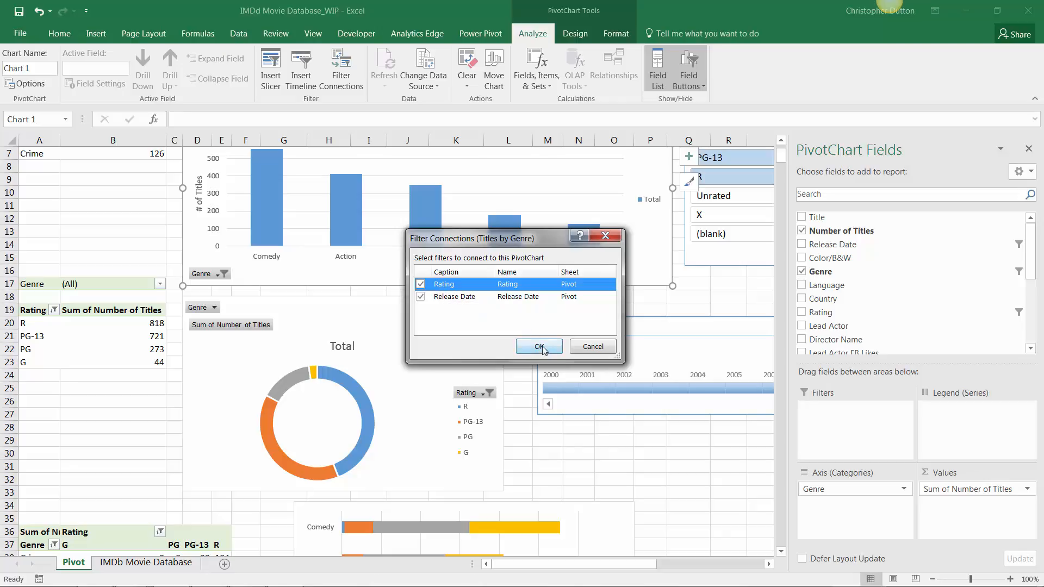
pyautogui.click(539, 346)
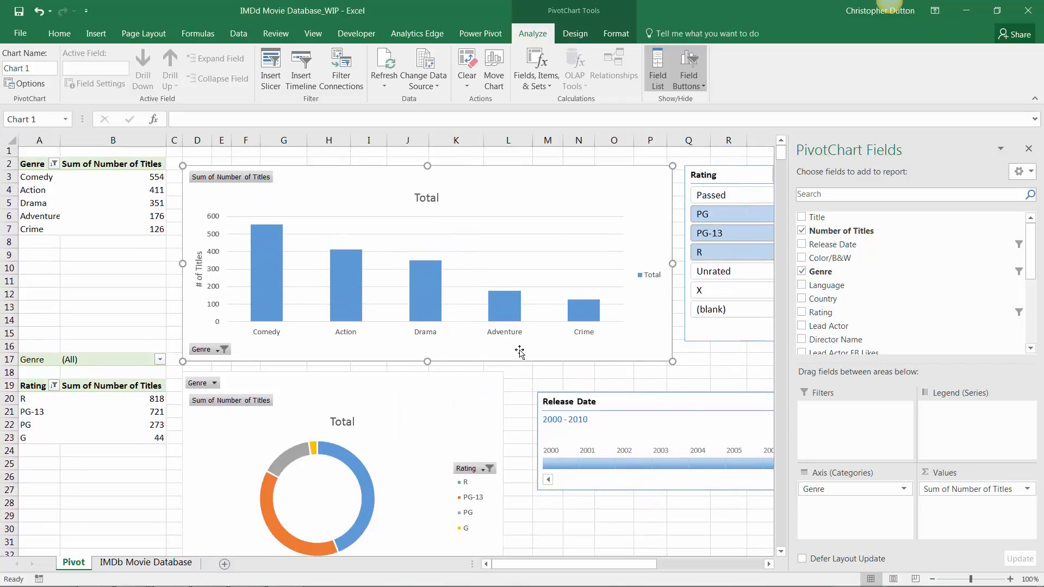